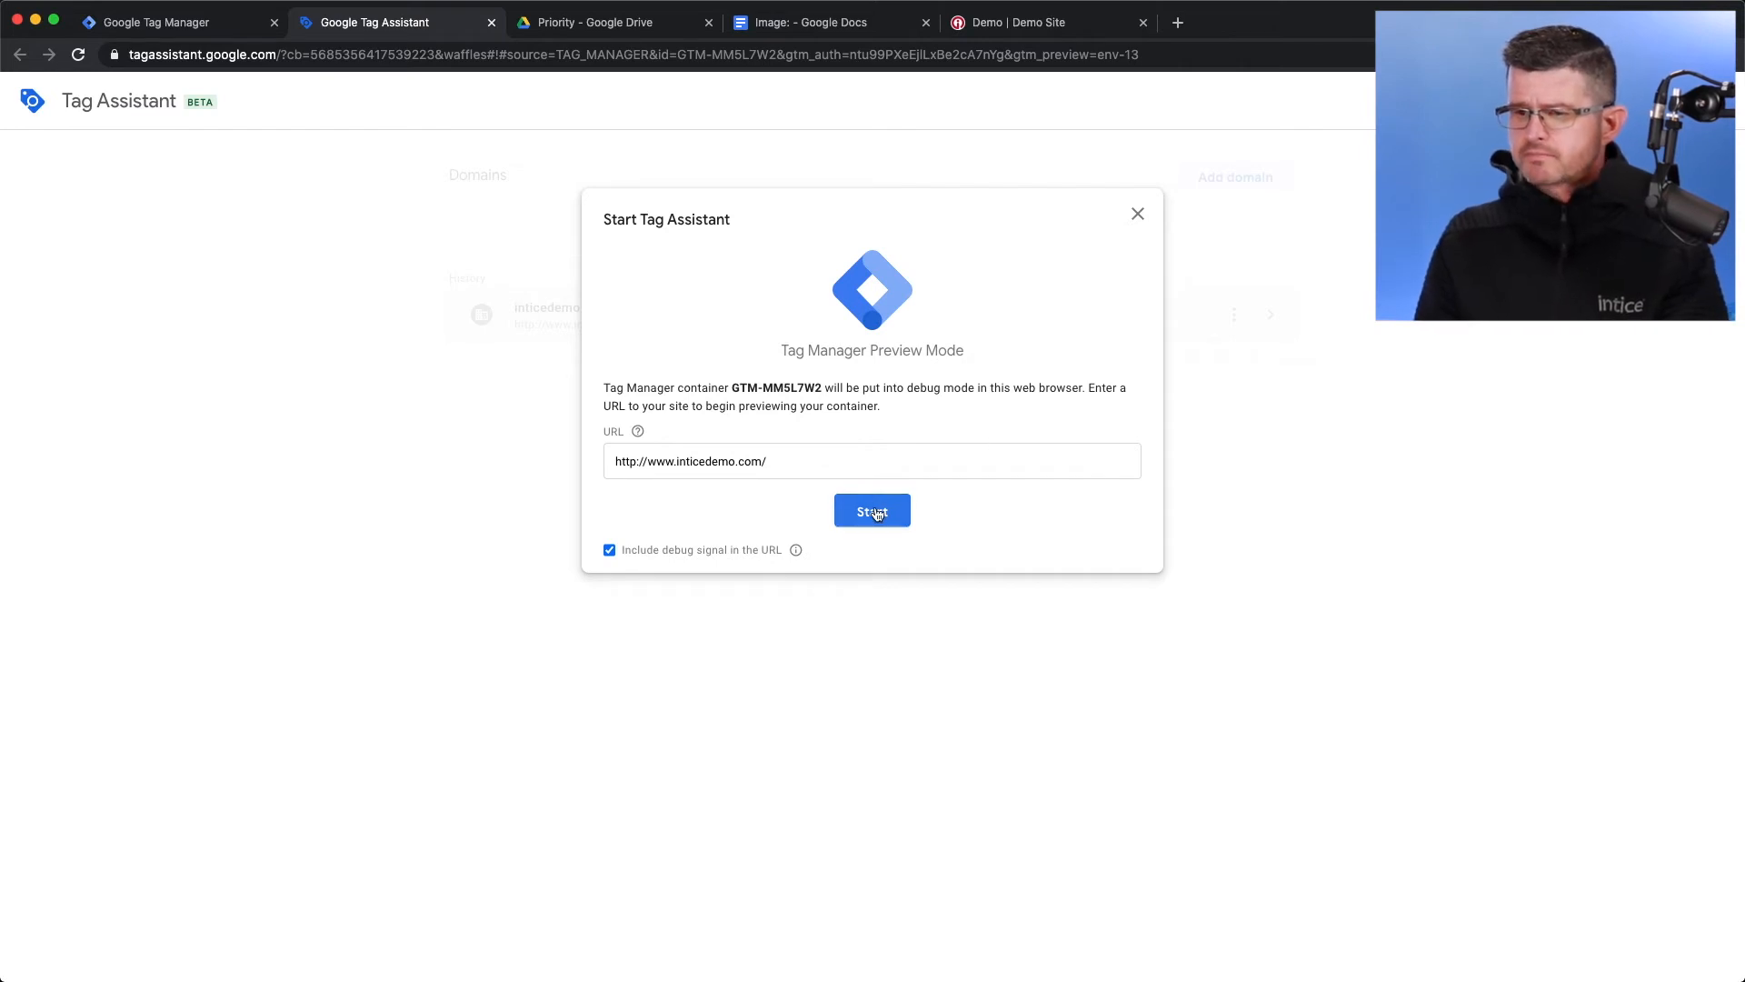
# Start Tag Assistant preview on the demo dealership site
pyautogui.click(871, 510)
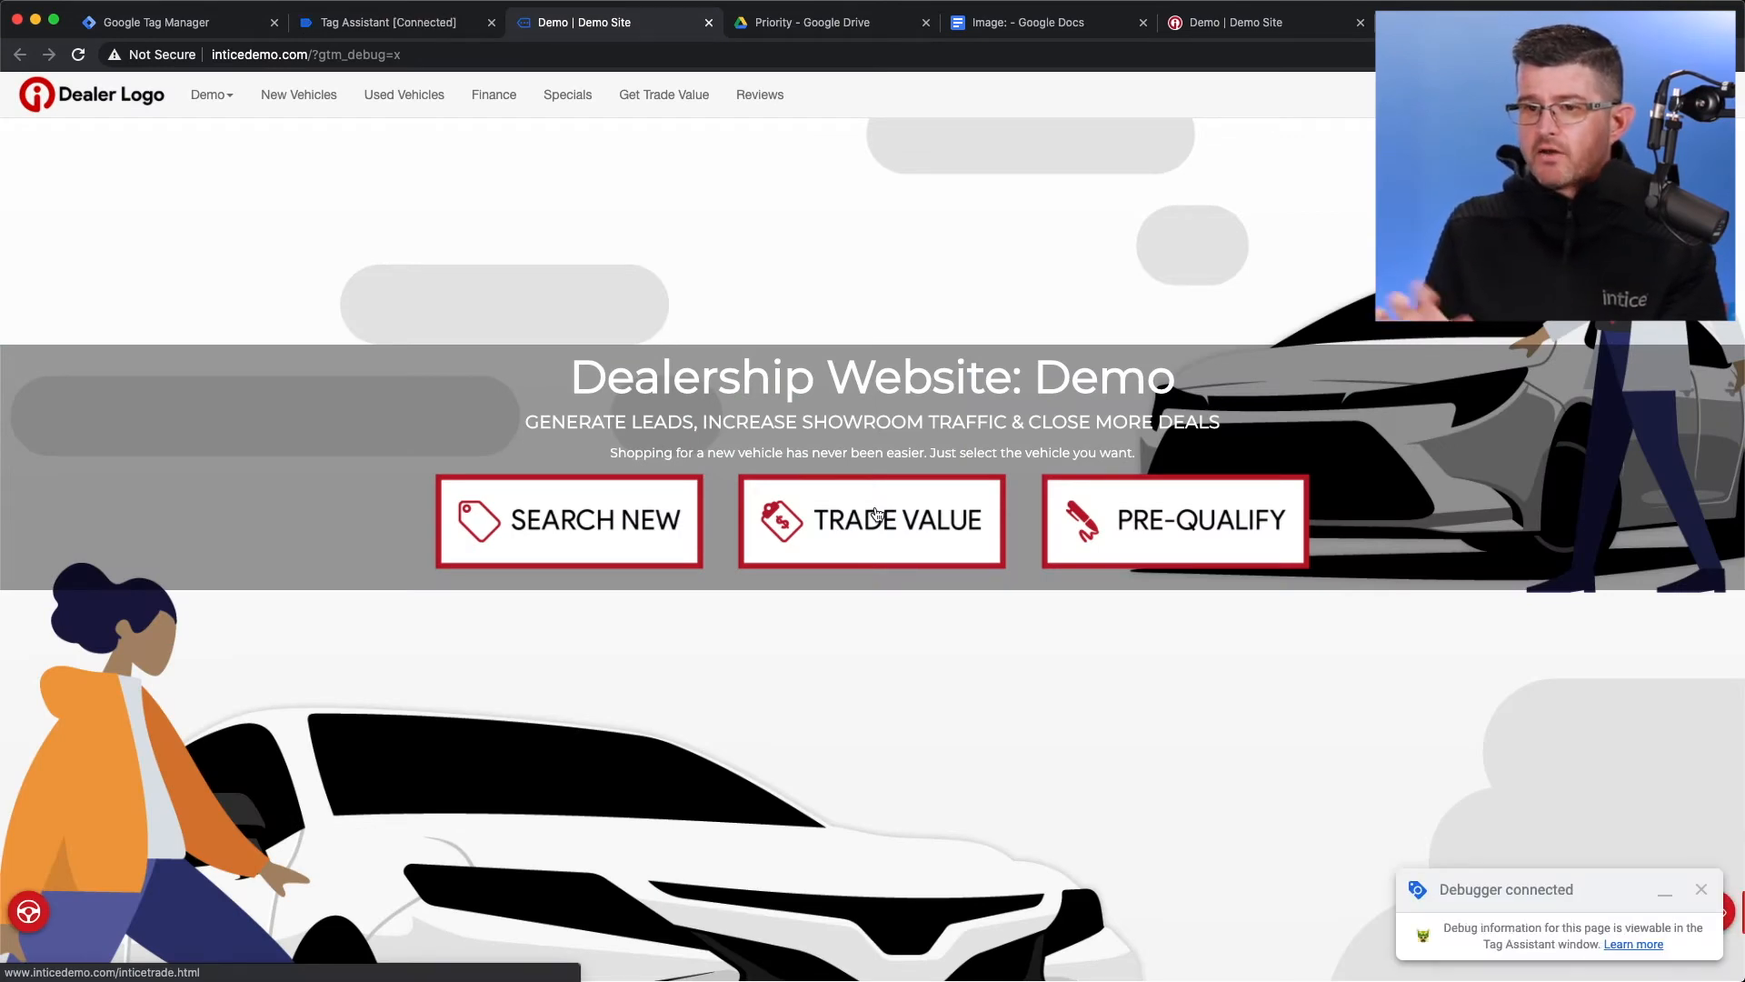
pyautogui.moveTo(490, 213)
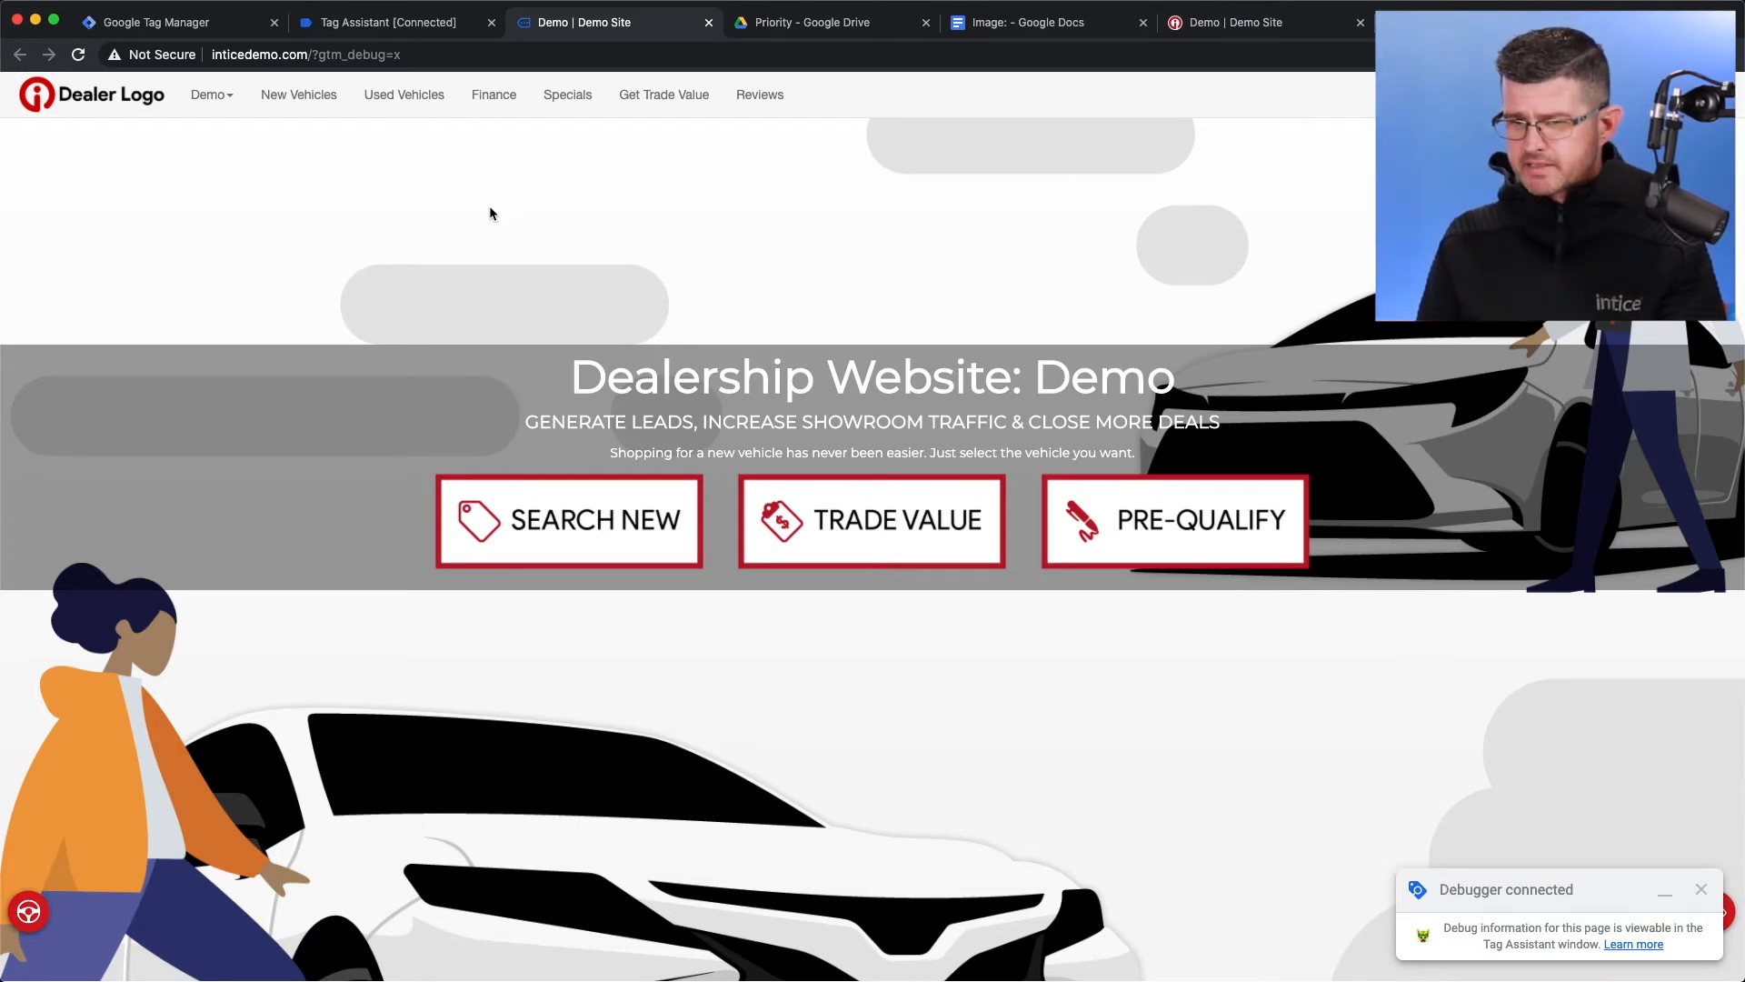
pyautogui.moveTo(548, 514)
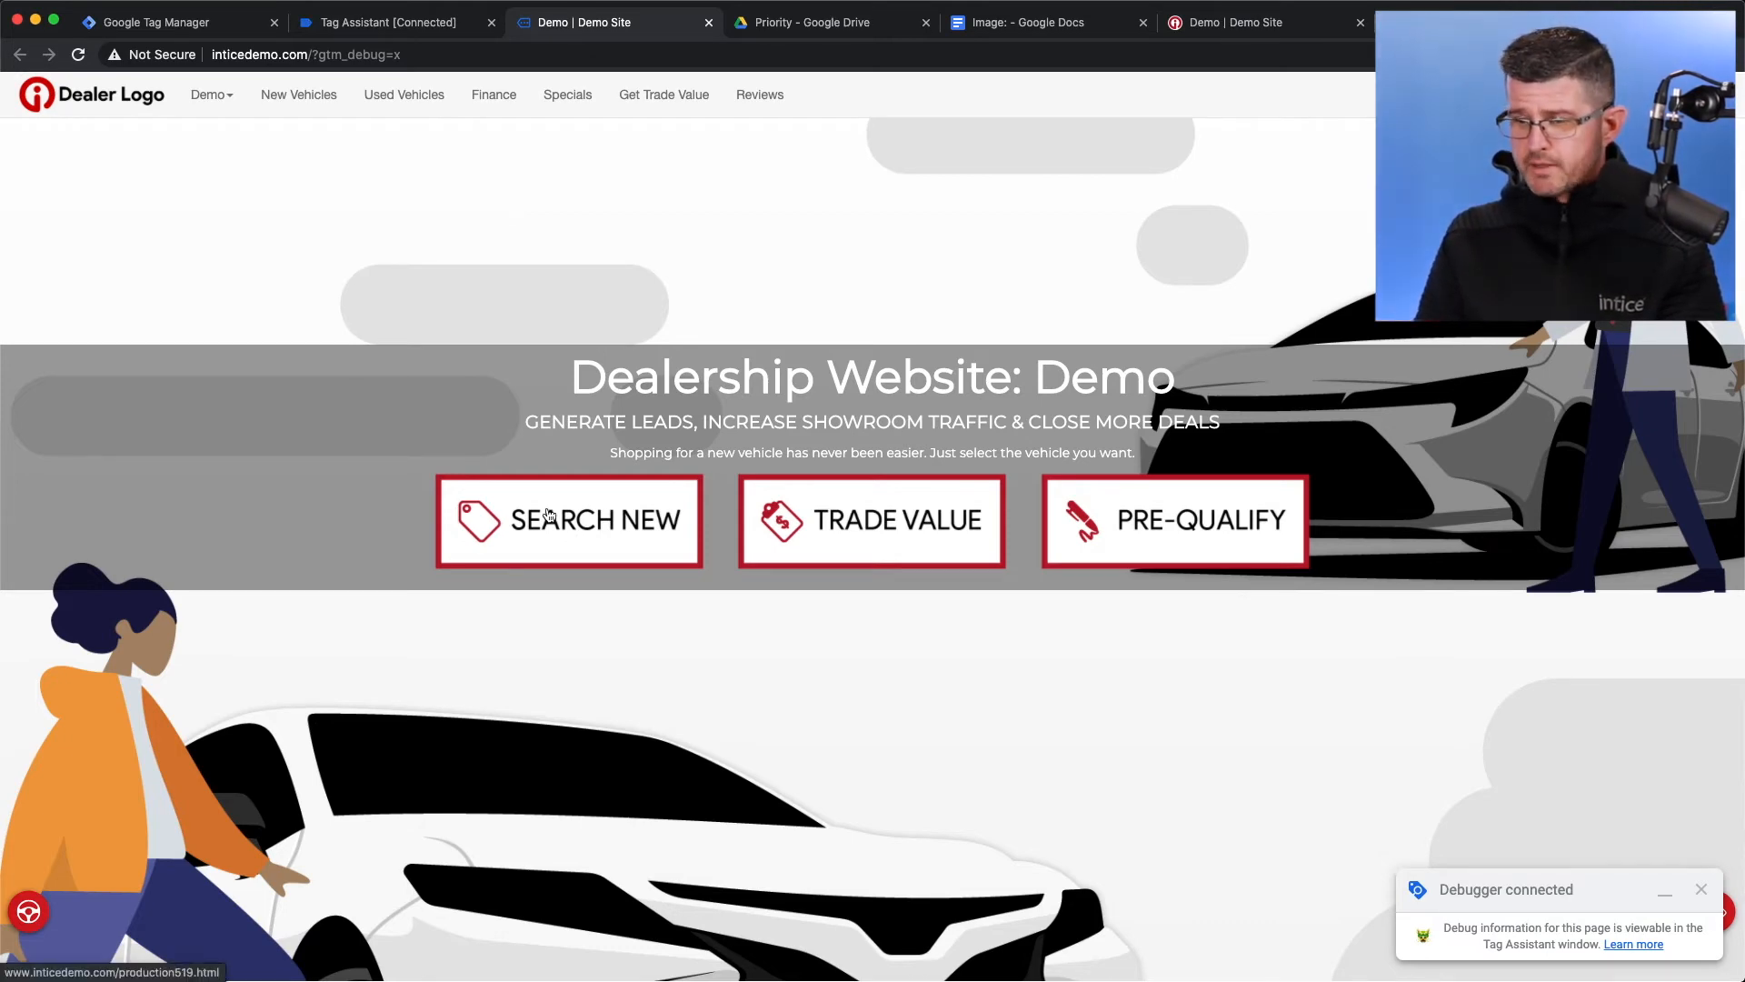
# Open new-vehicle listings and trigger Free Credit Score on the first 2020 Corolla
pyautogui.click(569, 519)
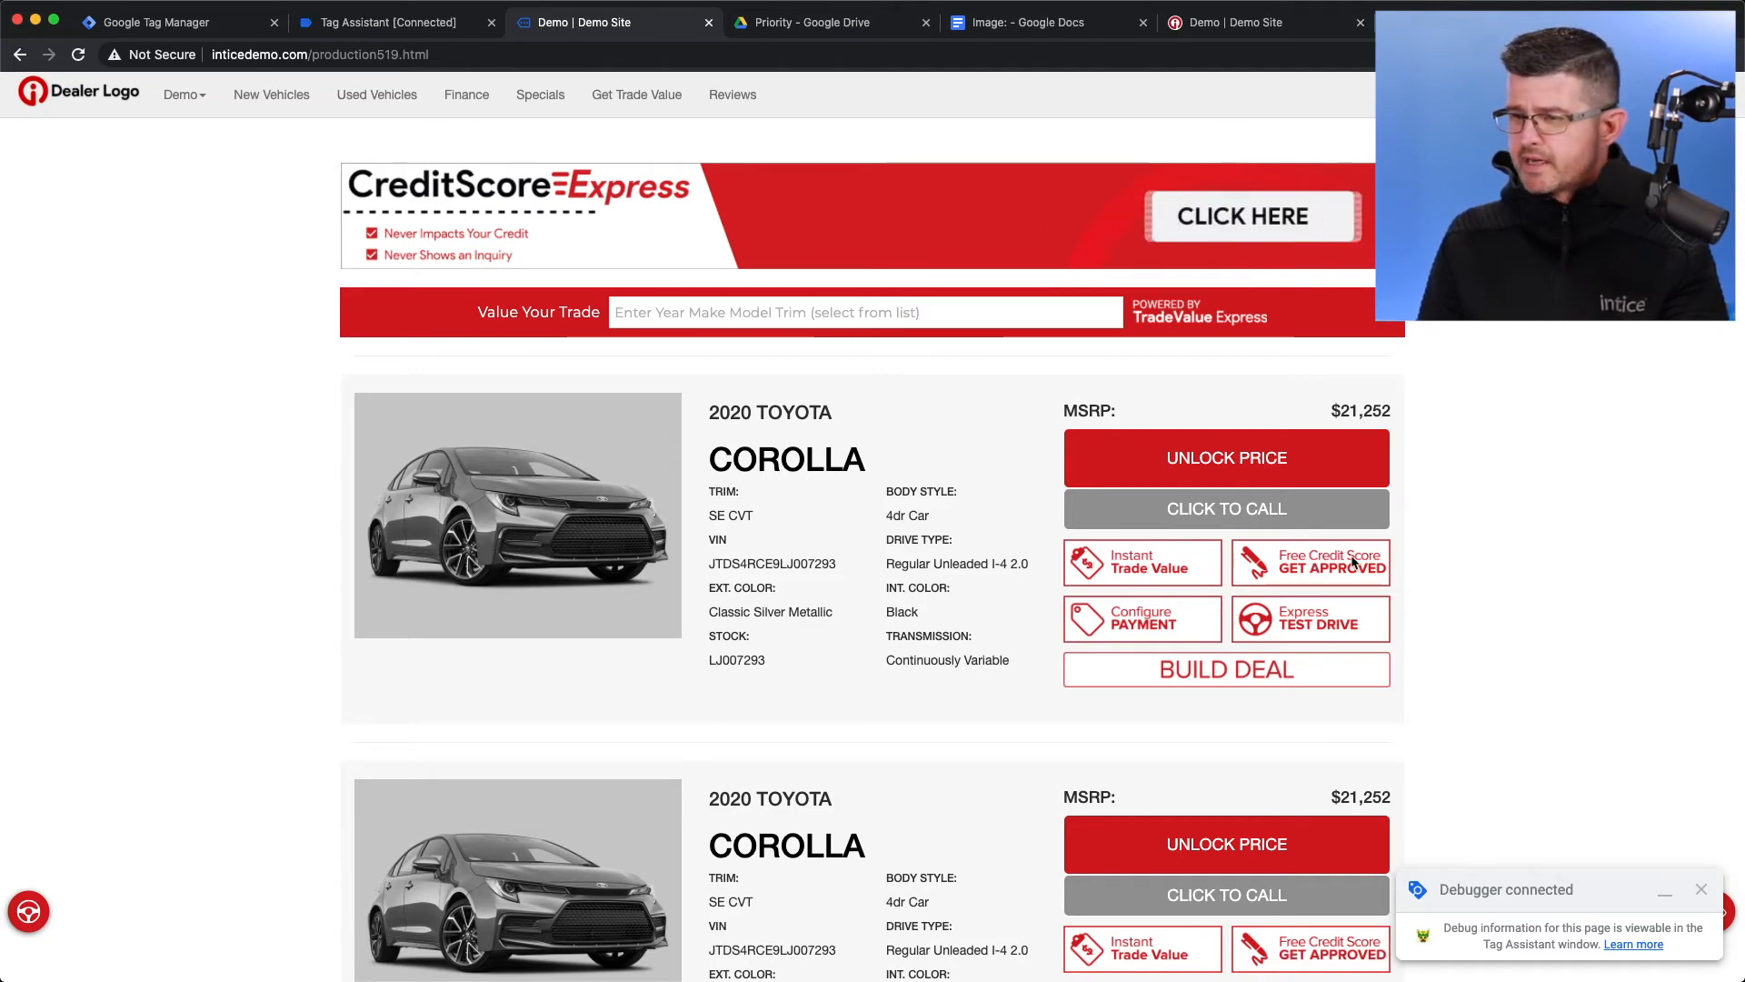
pyautogui.click(1310, 562)
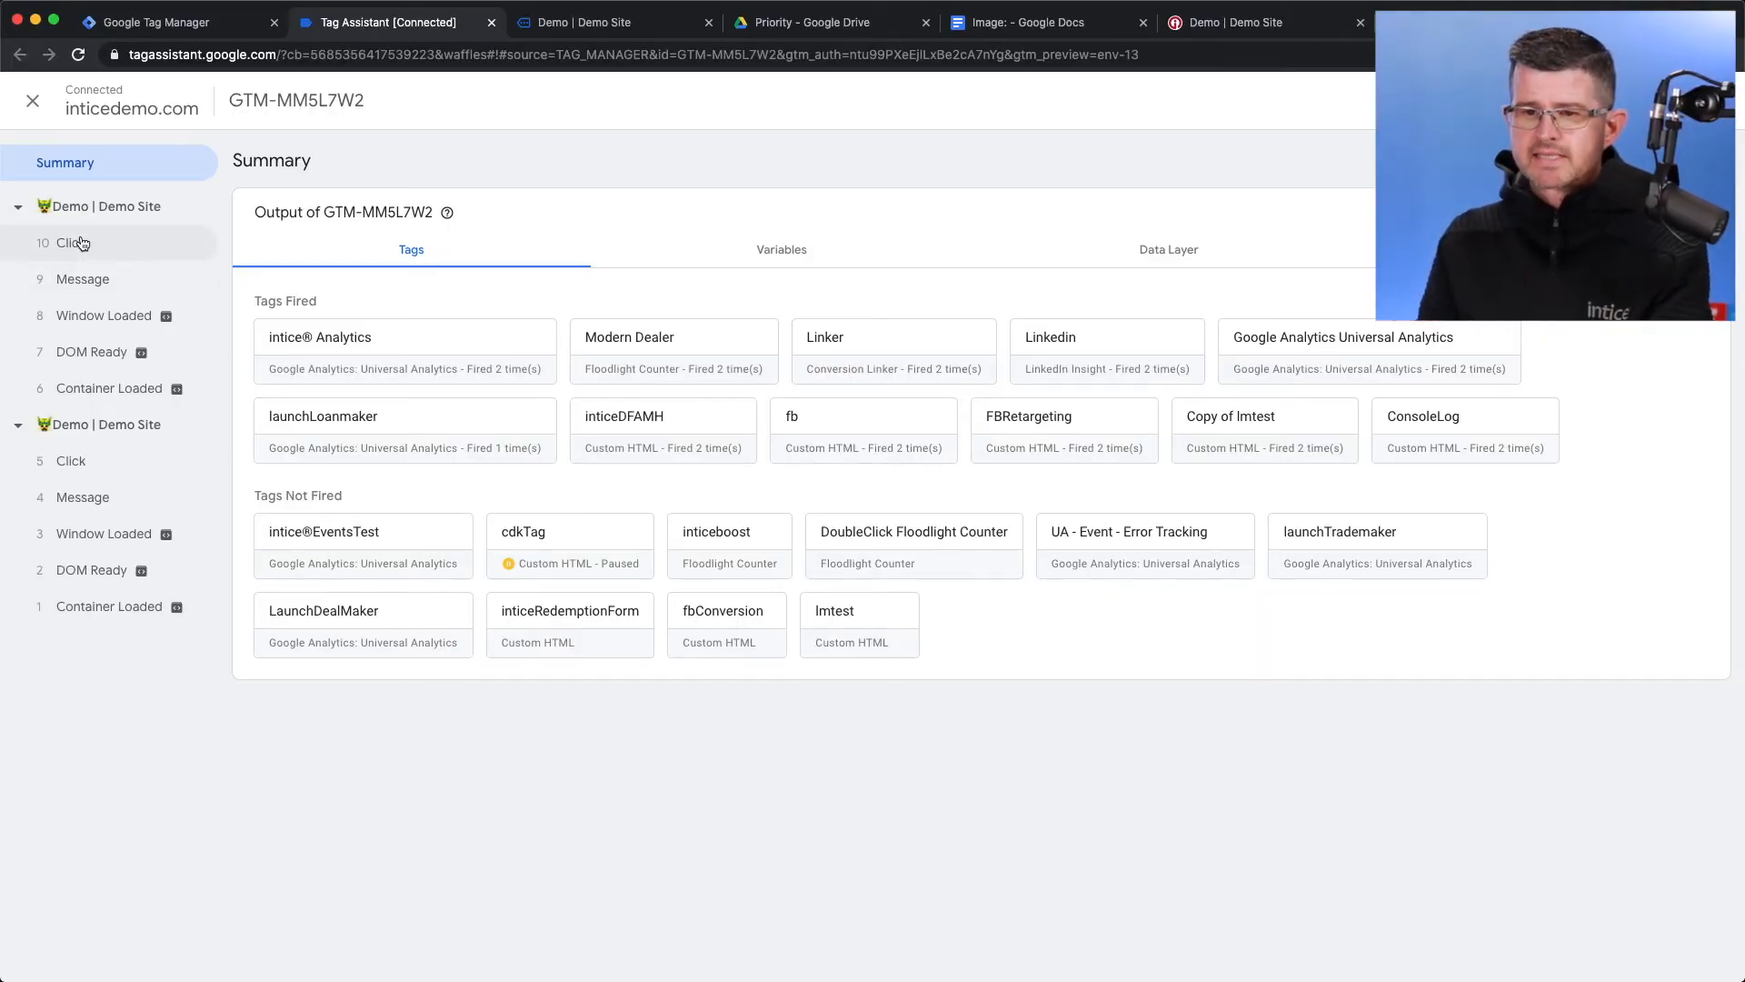
# Select the '10 Click' event to confirm launchLoanmaker fired successfully
pyautogui.click(70, 243)
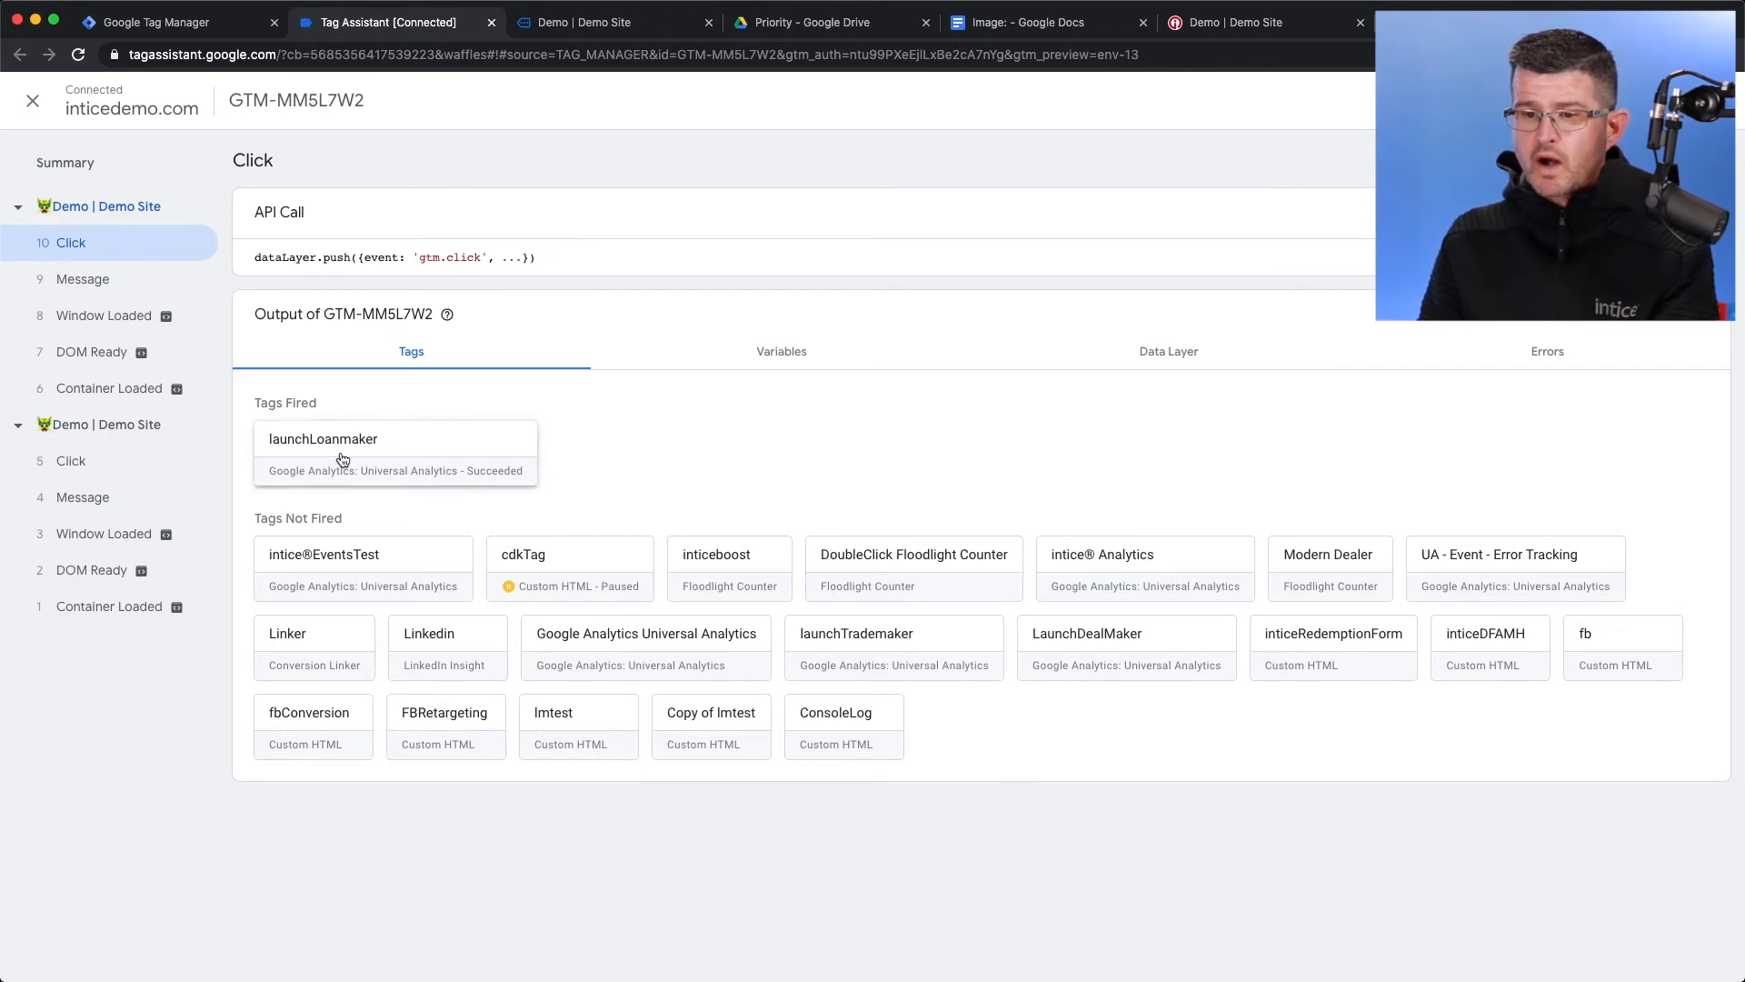
pyautogui.moveTo(351, 469)
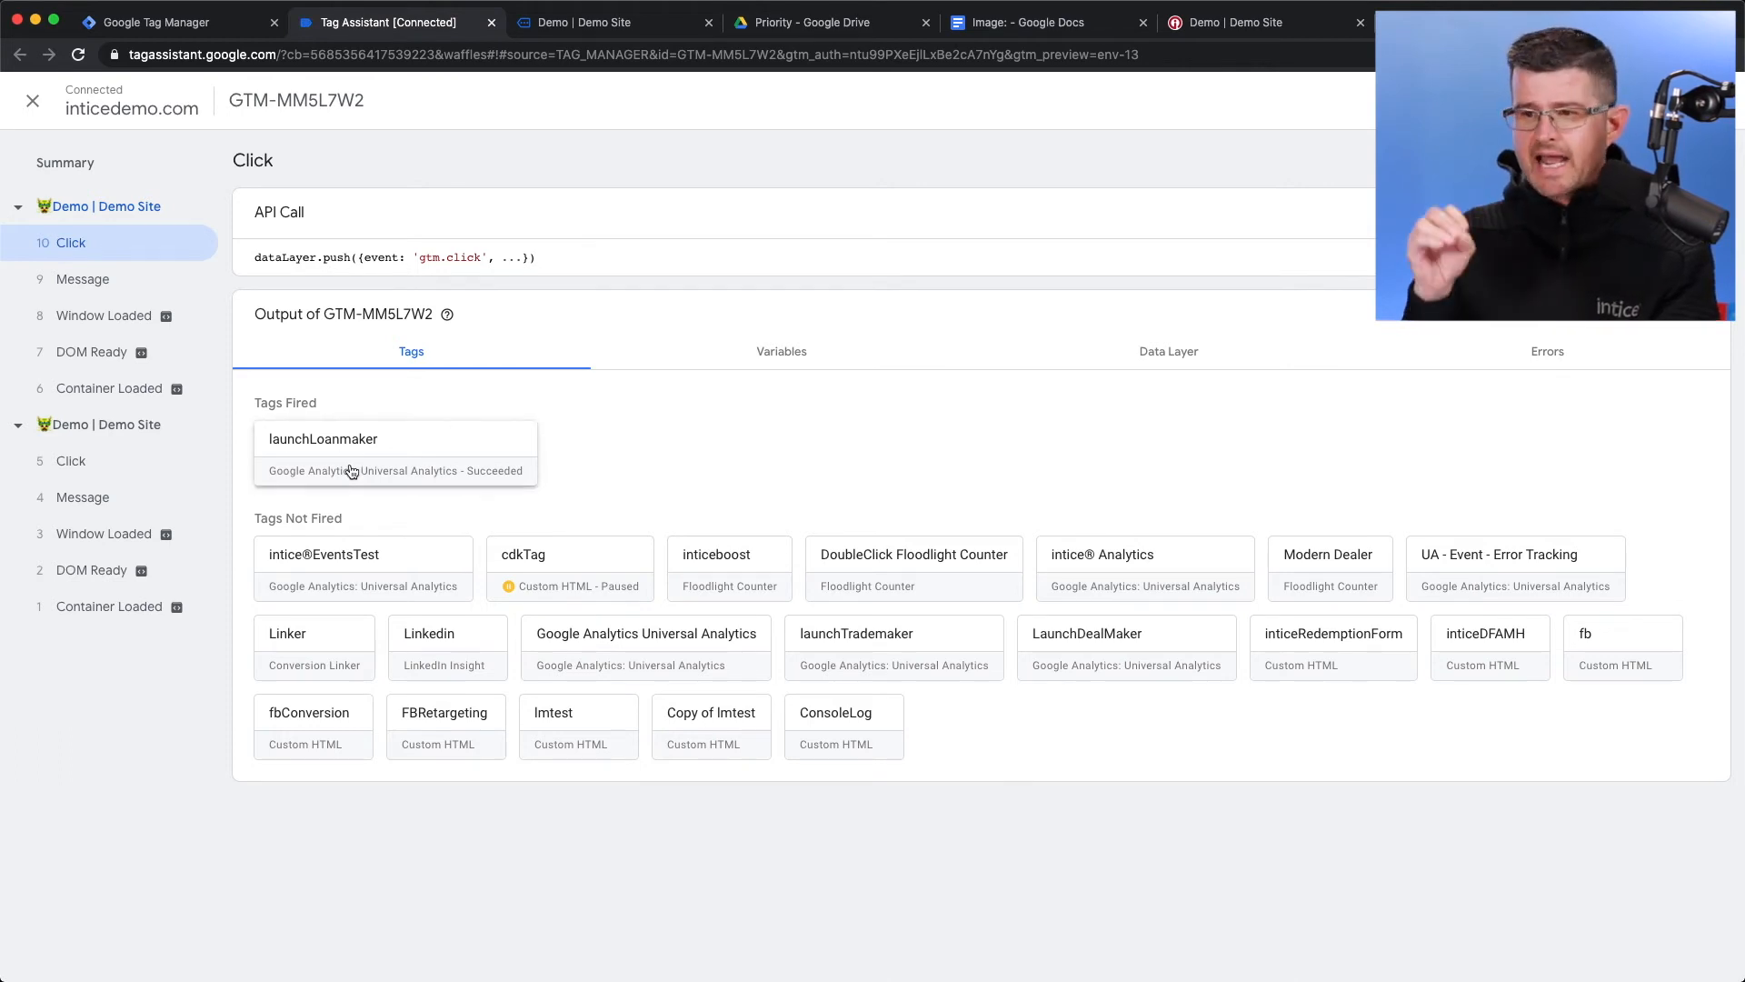
pyautogui.moveTo(286, 469)
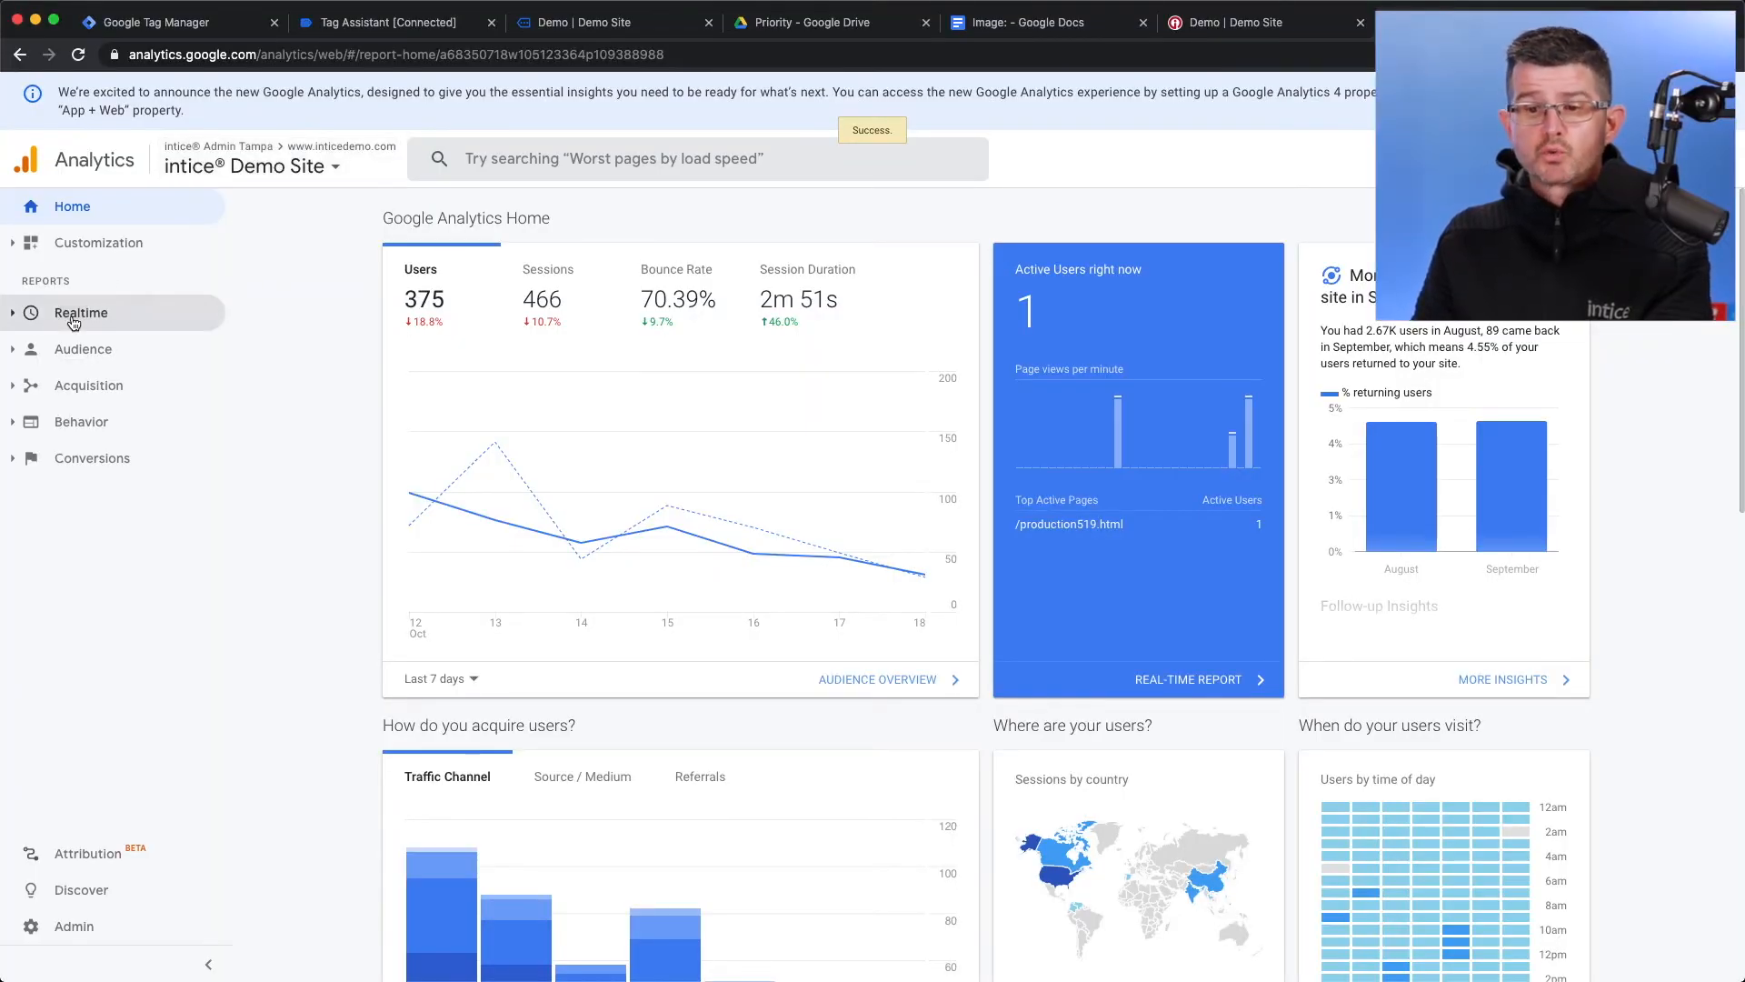
# View the Realtime Events report for the last 30 minutes, drilling into the intice® category
pyautogui.click(80, 313)
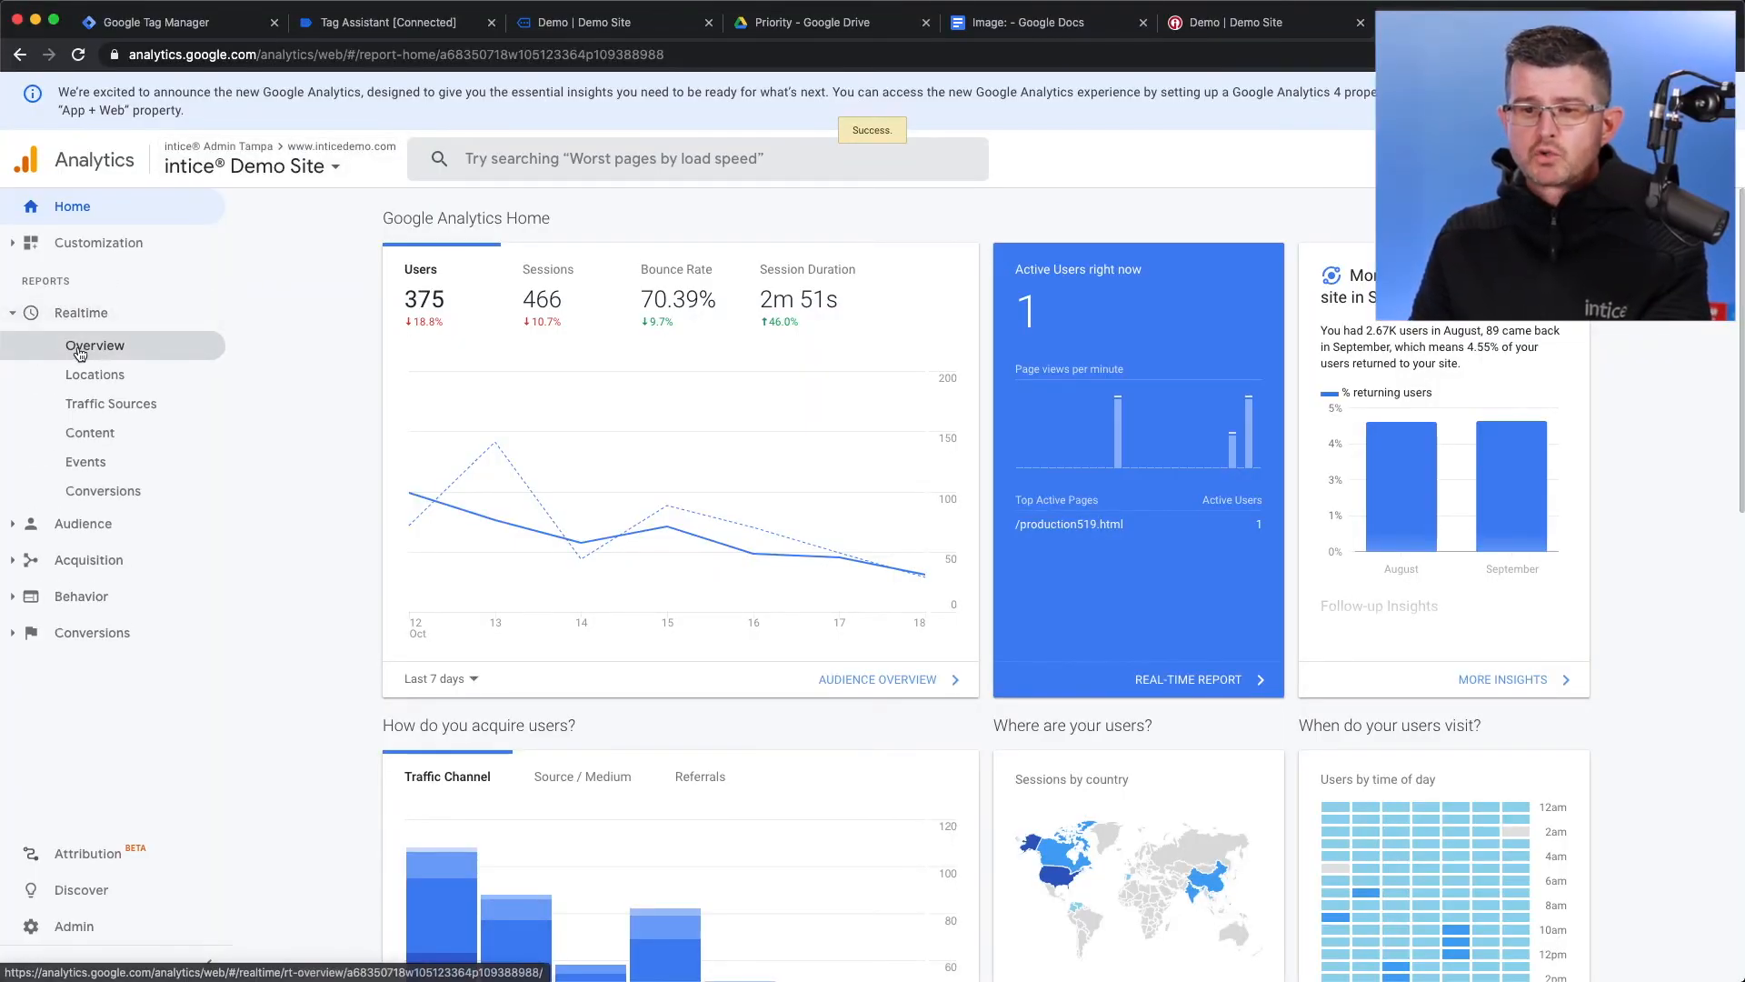
pyautogui.click(85, 461)
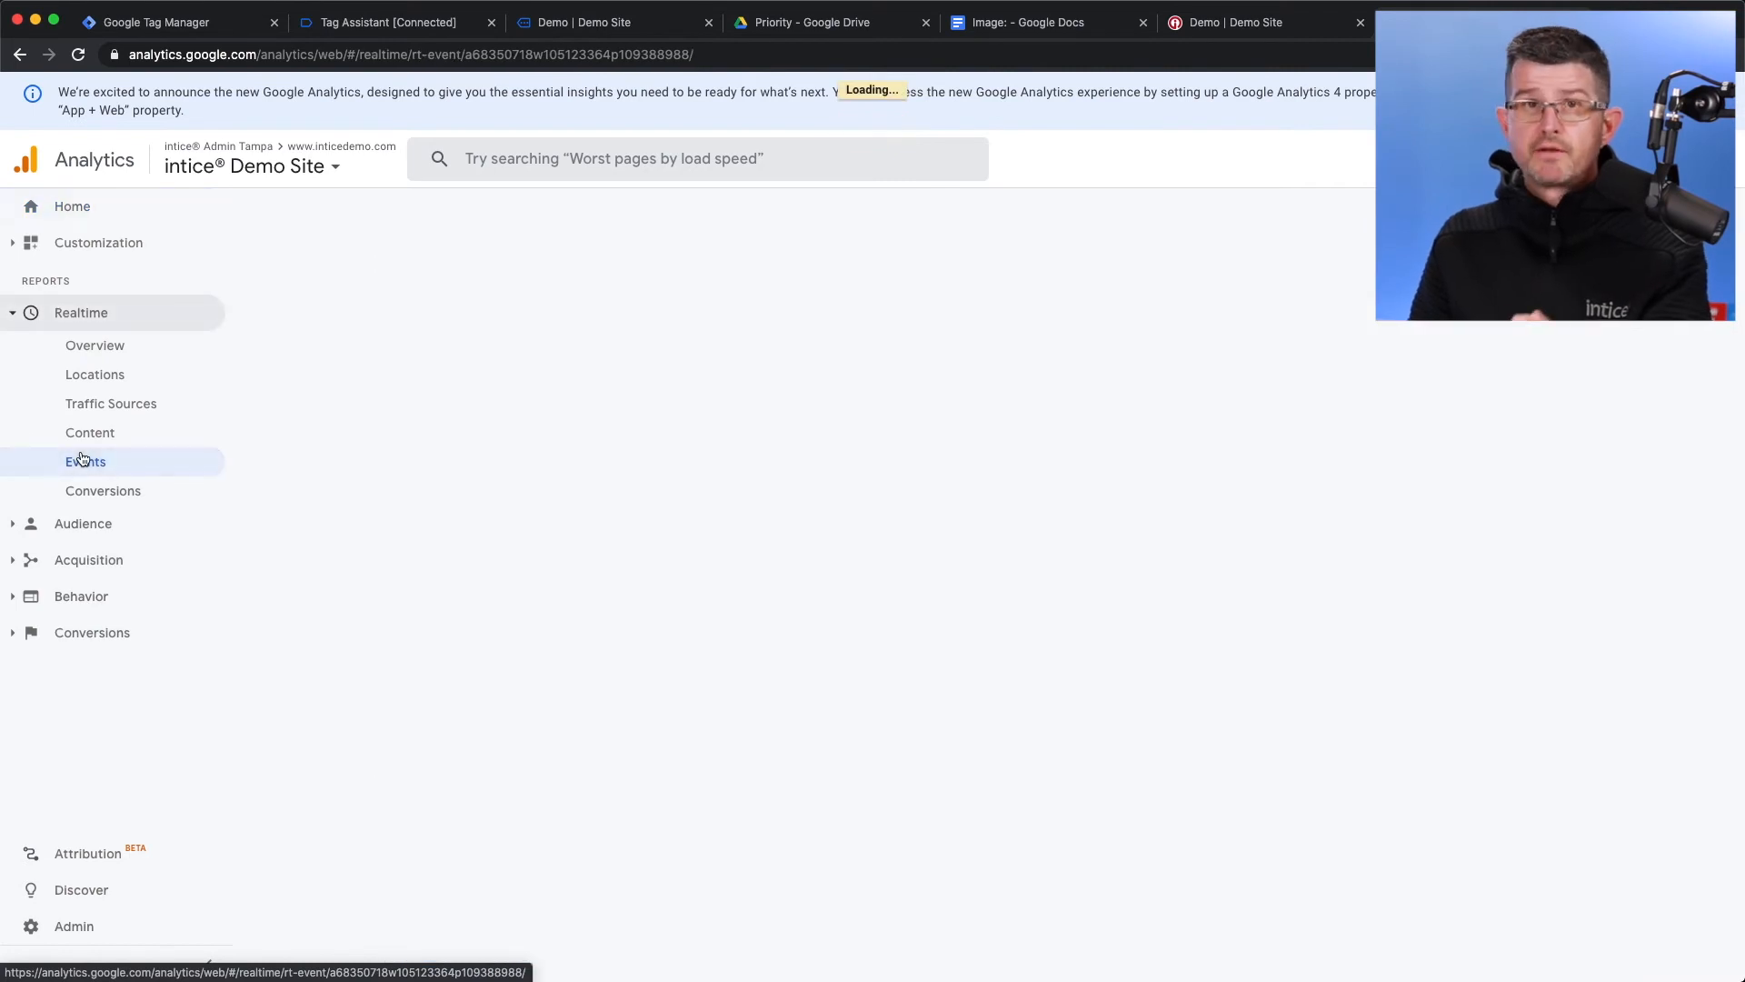
pyautogui.click(86, 460)
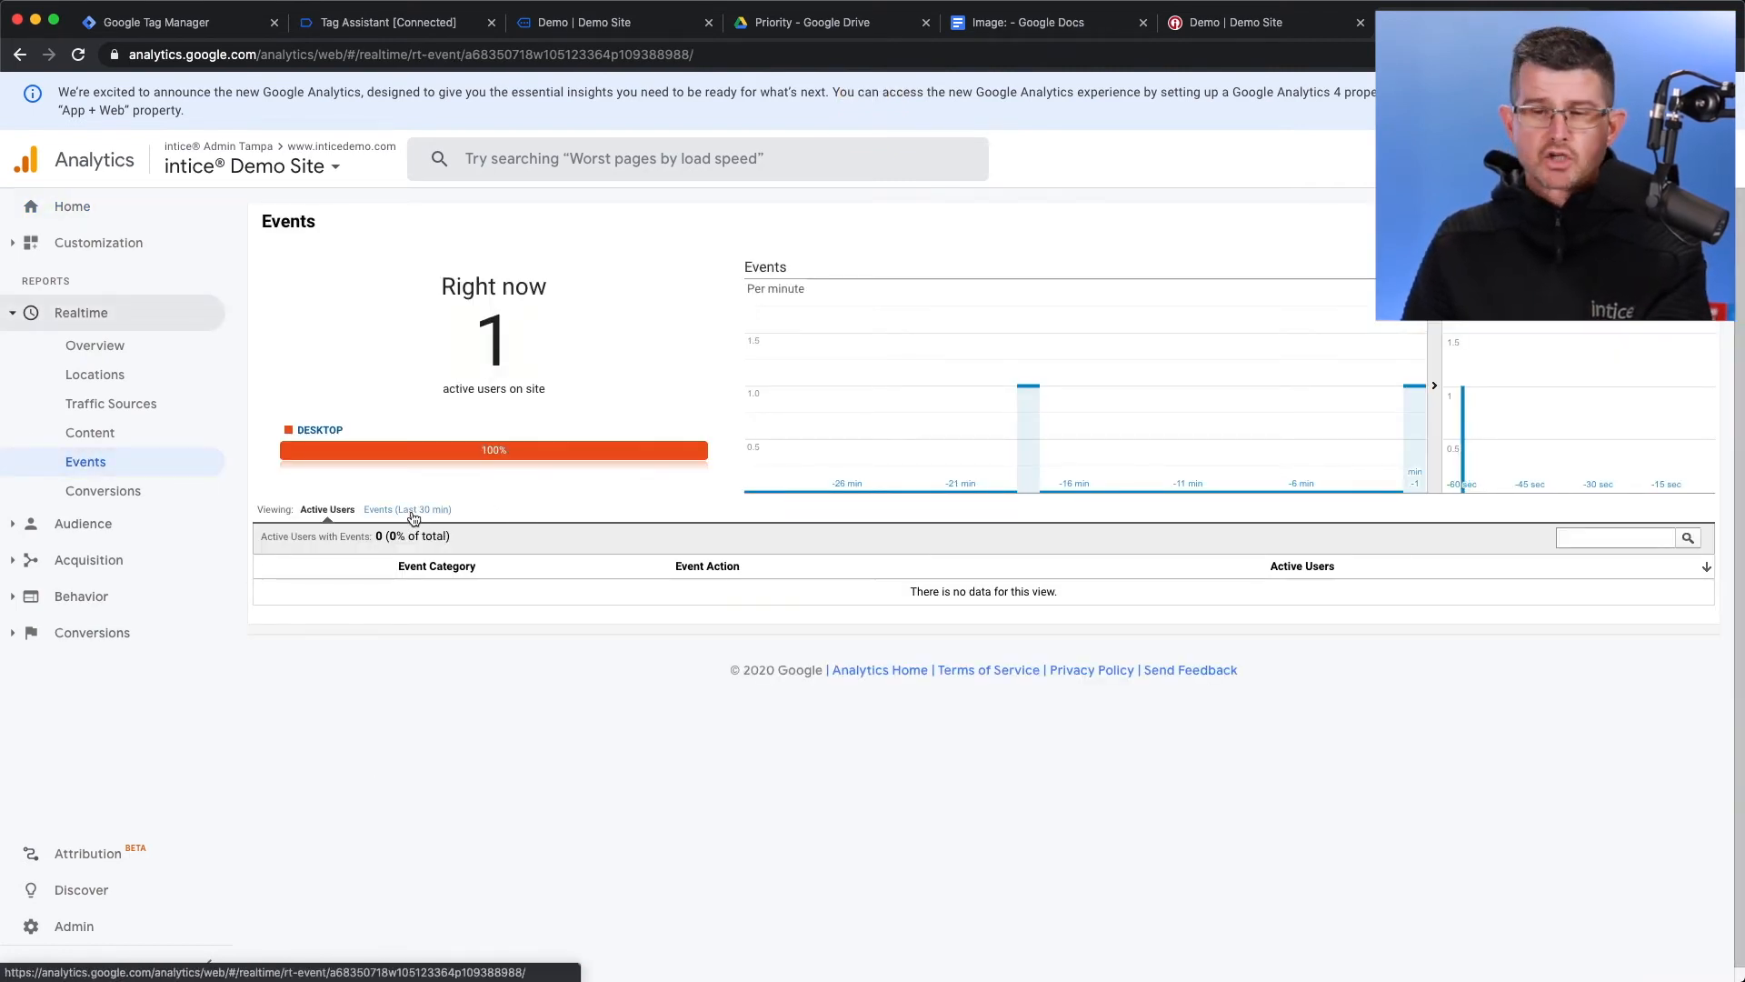
pyautogui.click(406, 510)
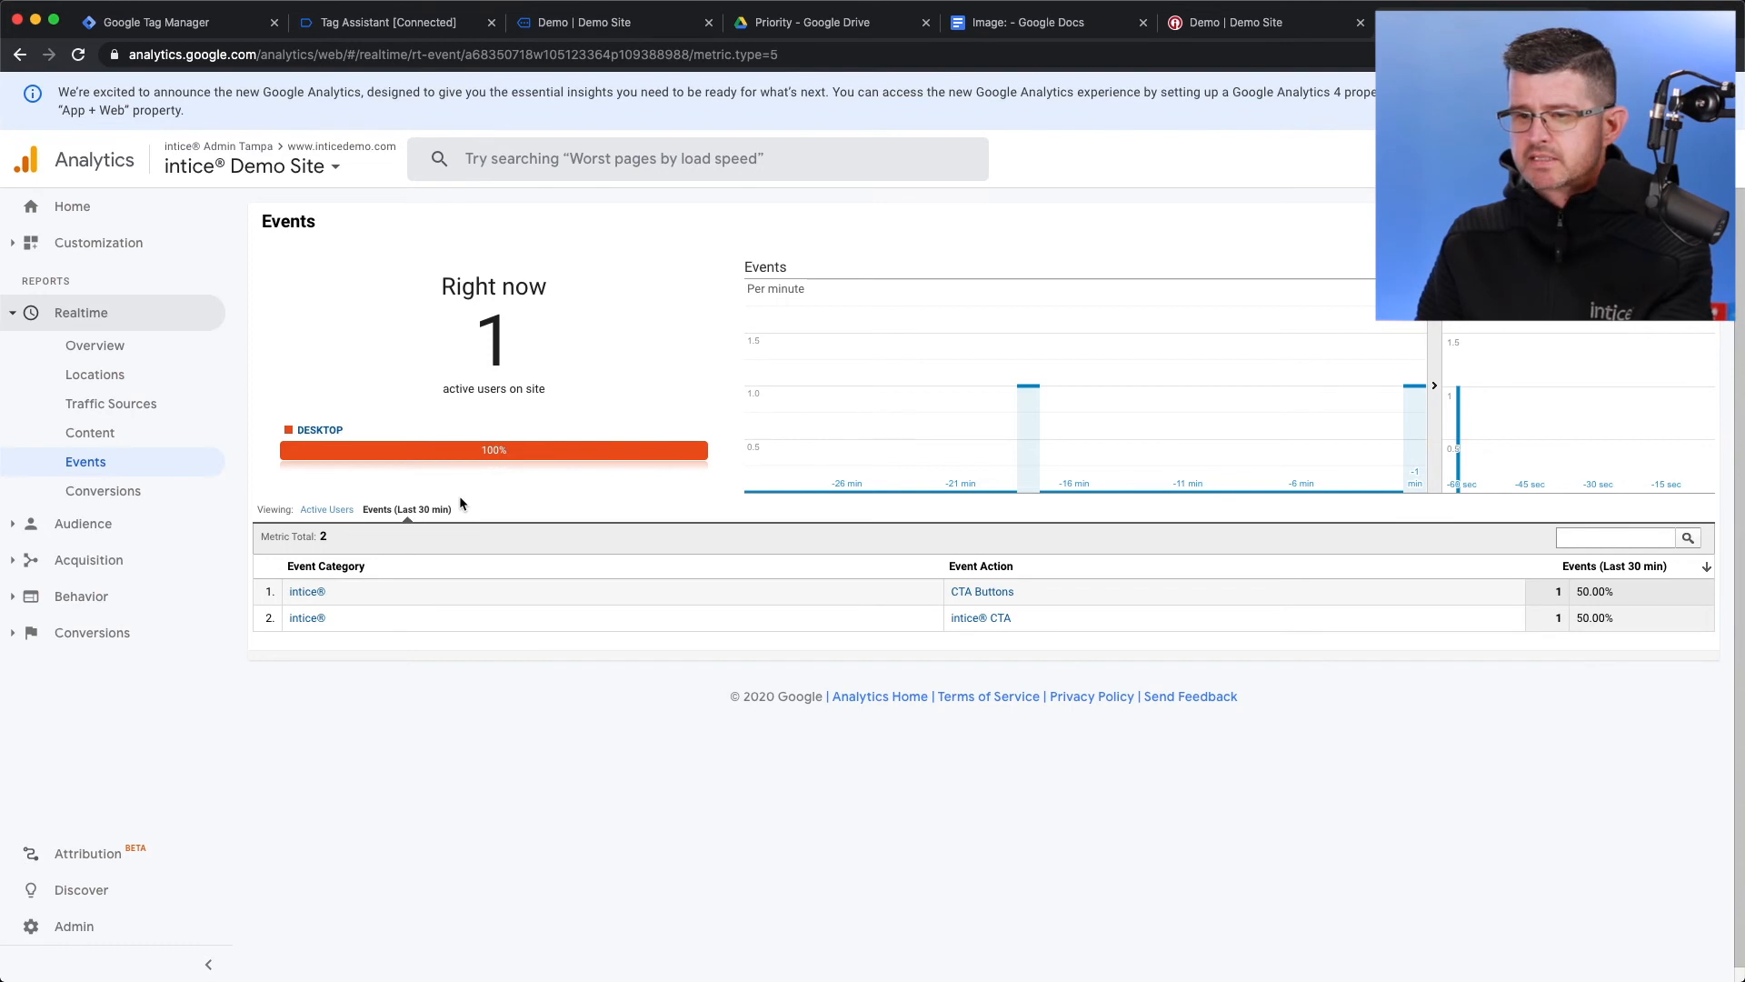
pyautogui.moveTo(982, 591)
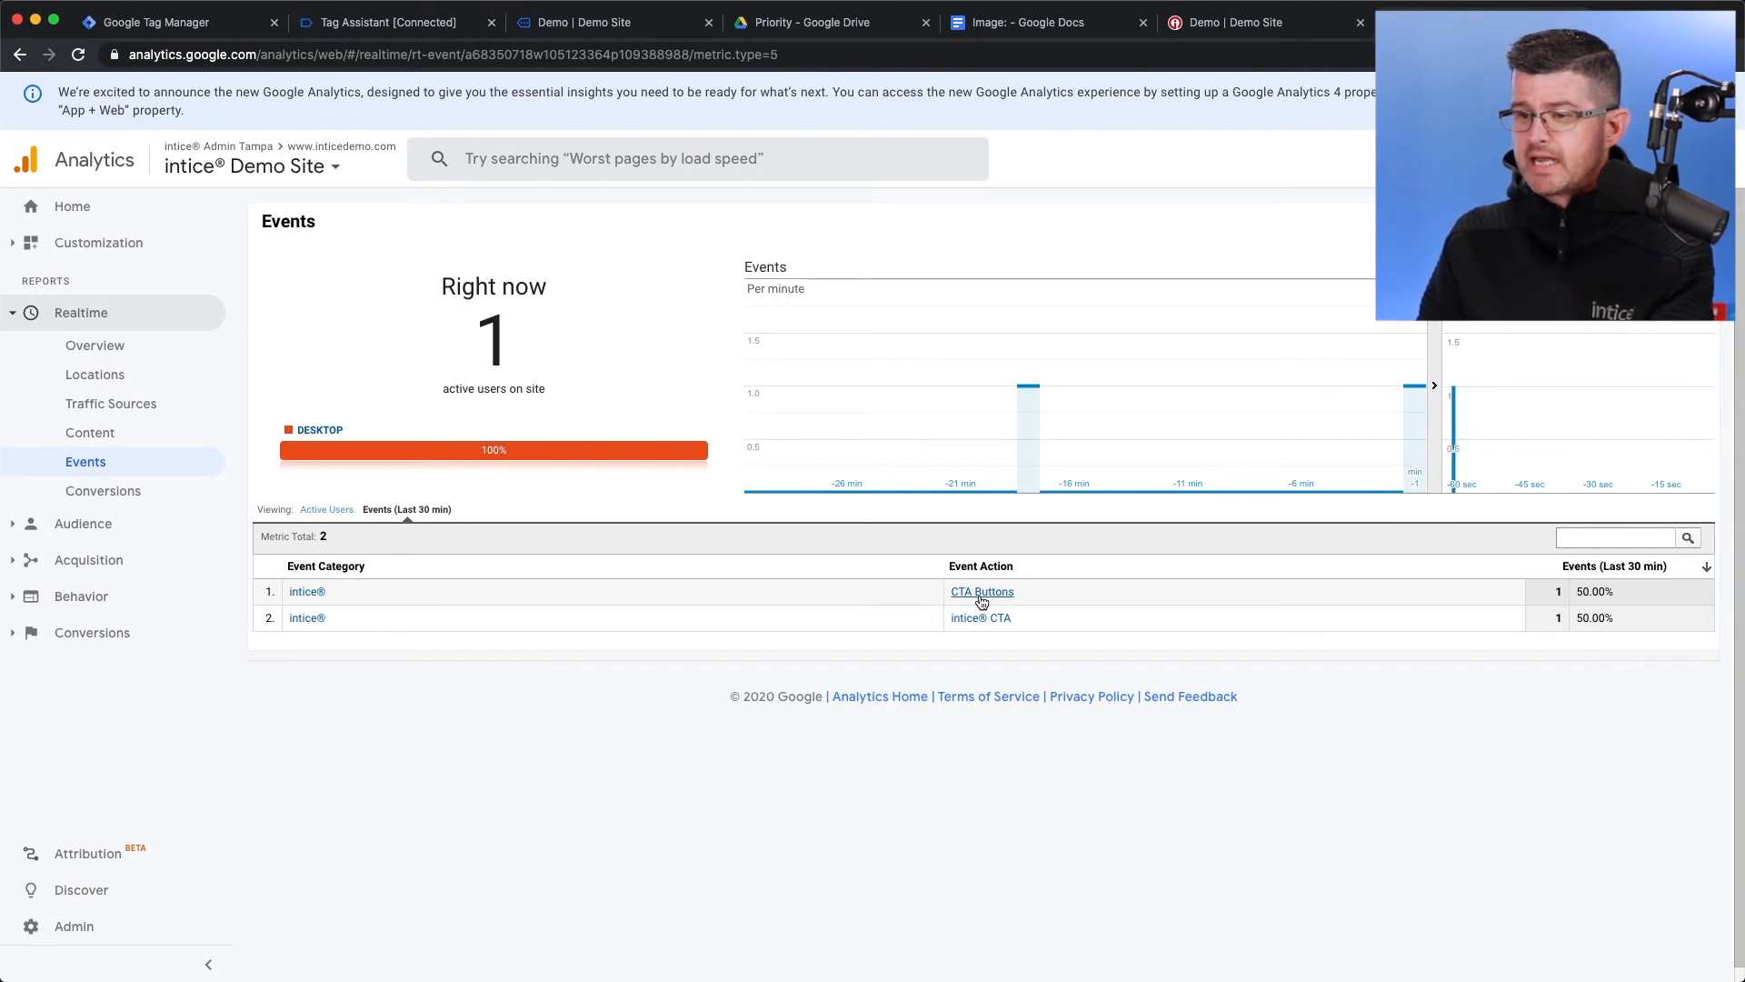
pyautogui.moveTo(560, 594)
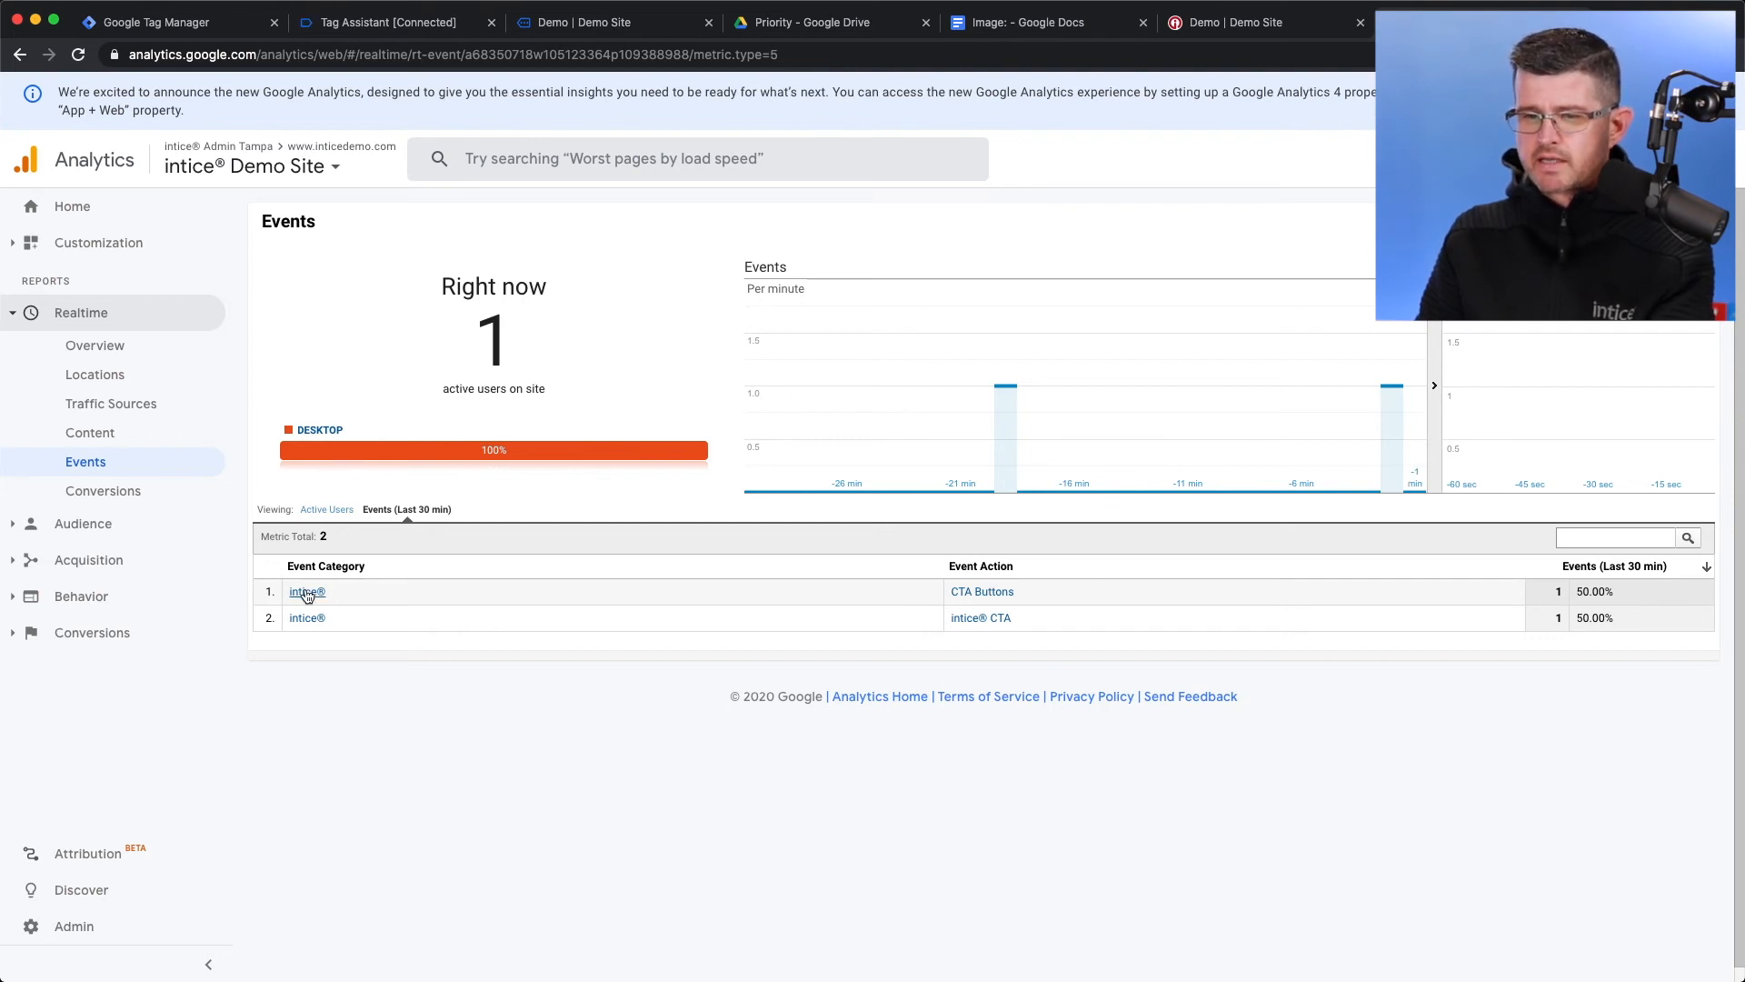
pyautogui.click(307, 590)
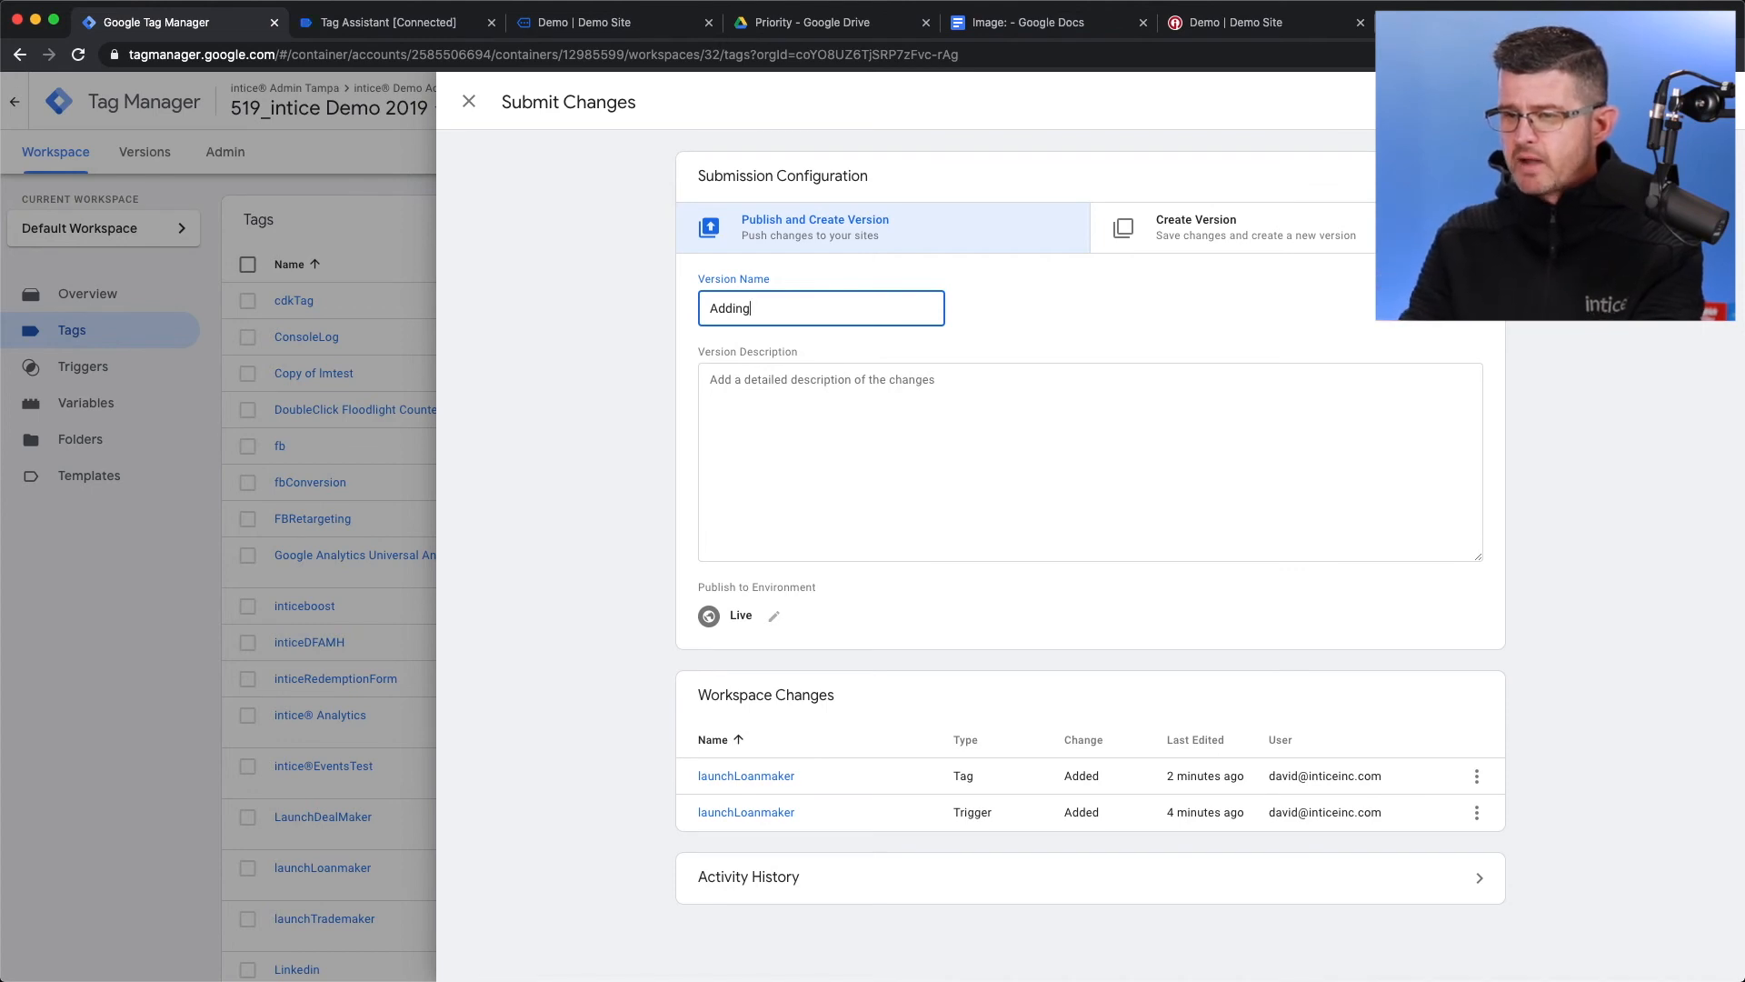
# Enter 'Adding launchLoanMaker' as both version name and description
pyautogui.write('L')
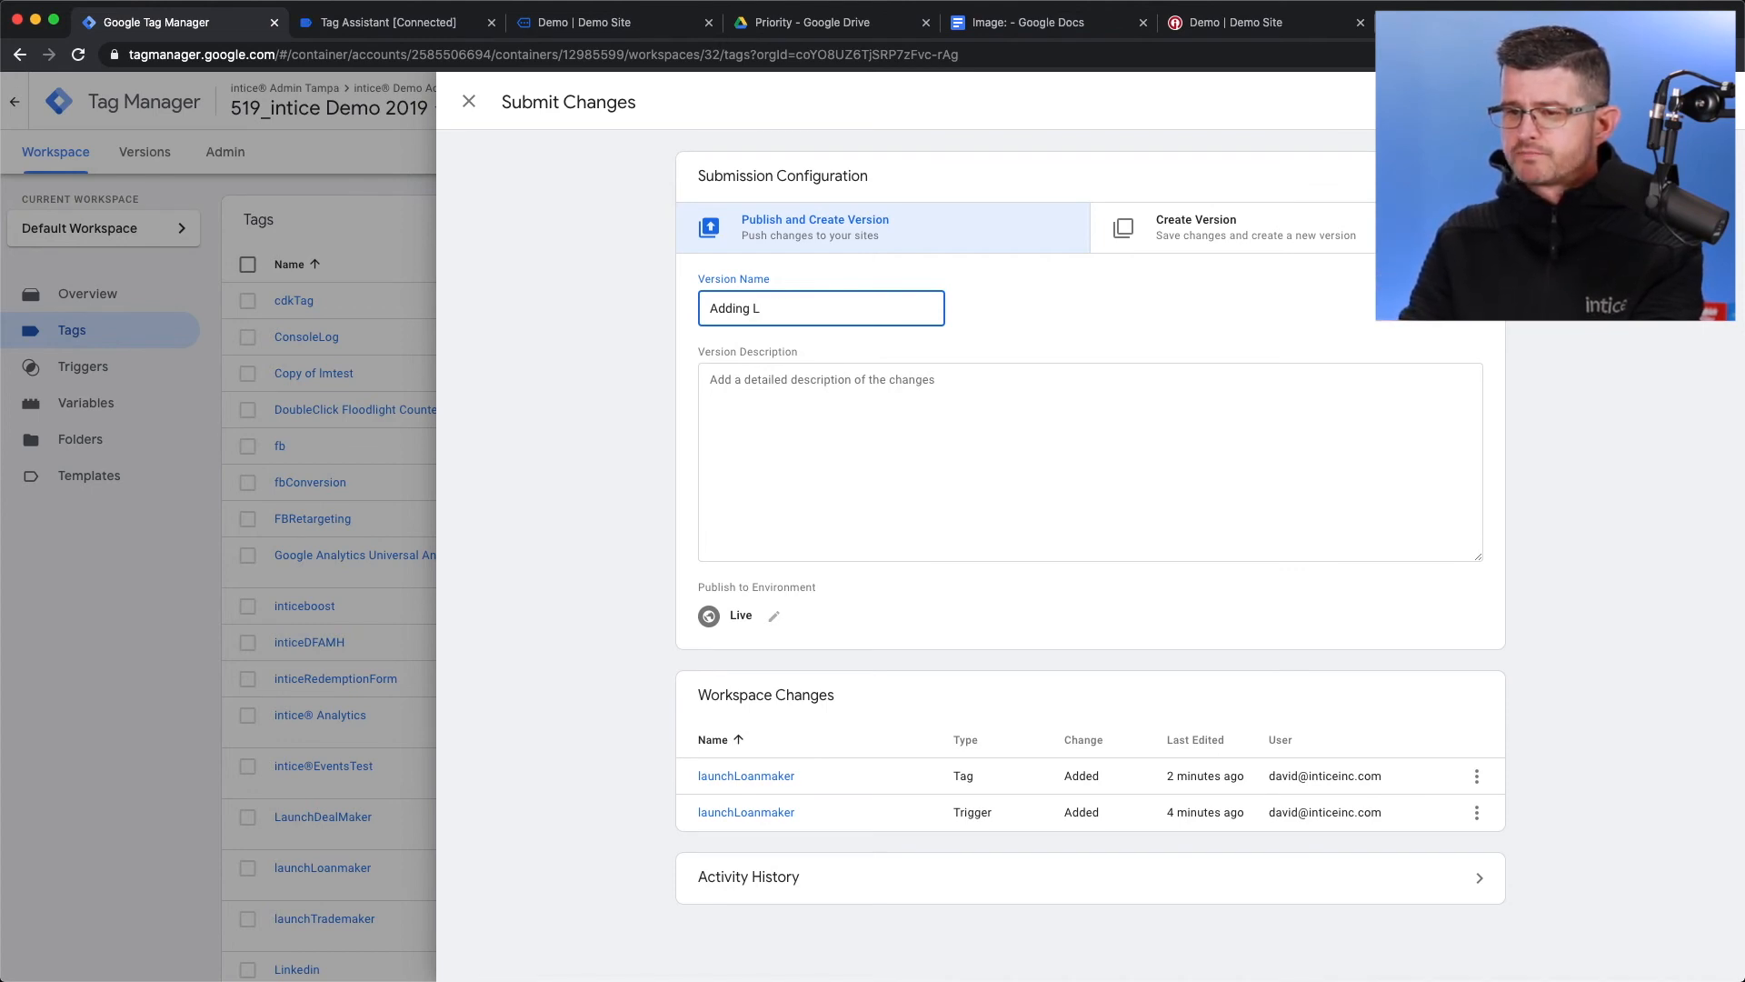
pyautogui.write('aunchLo')
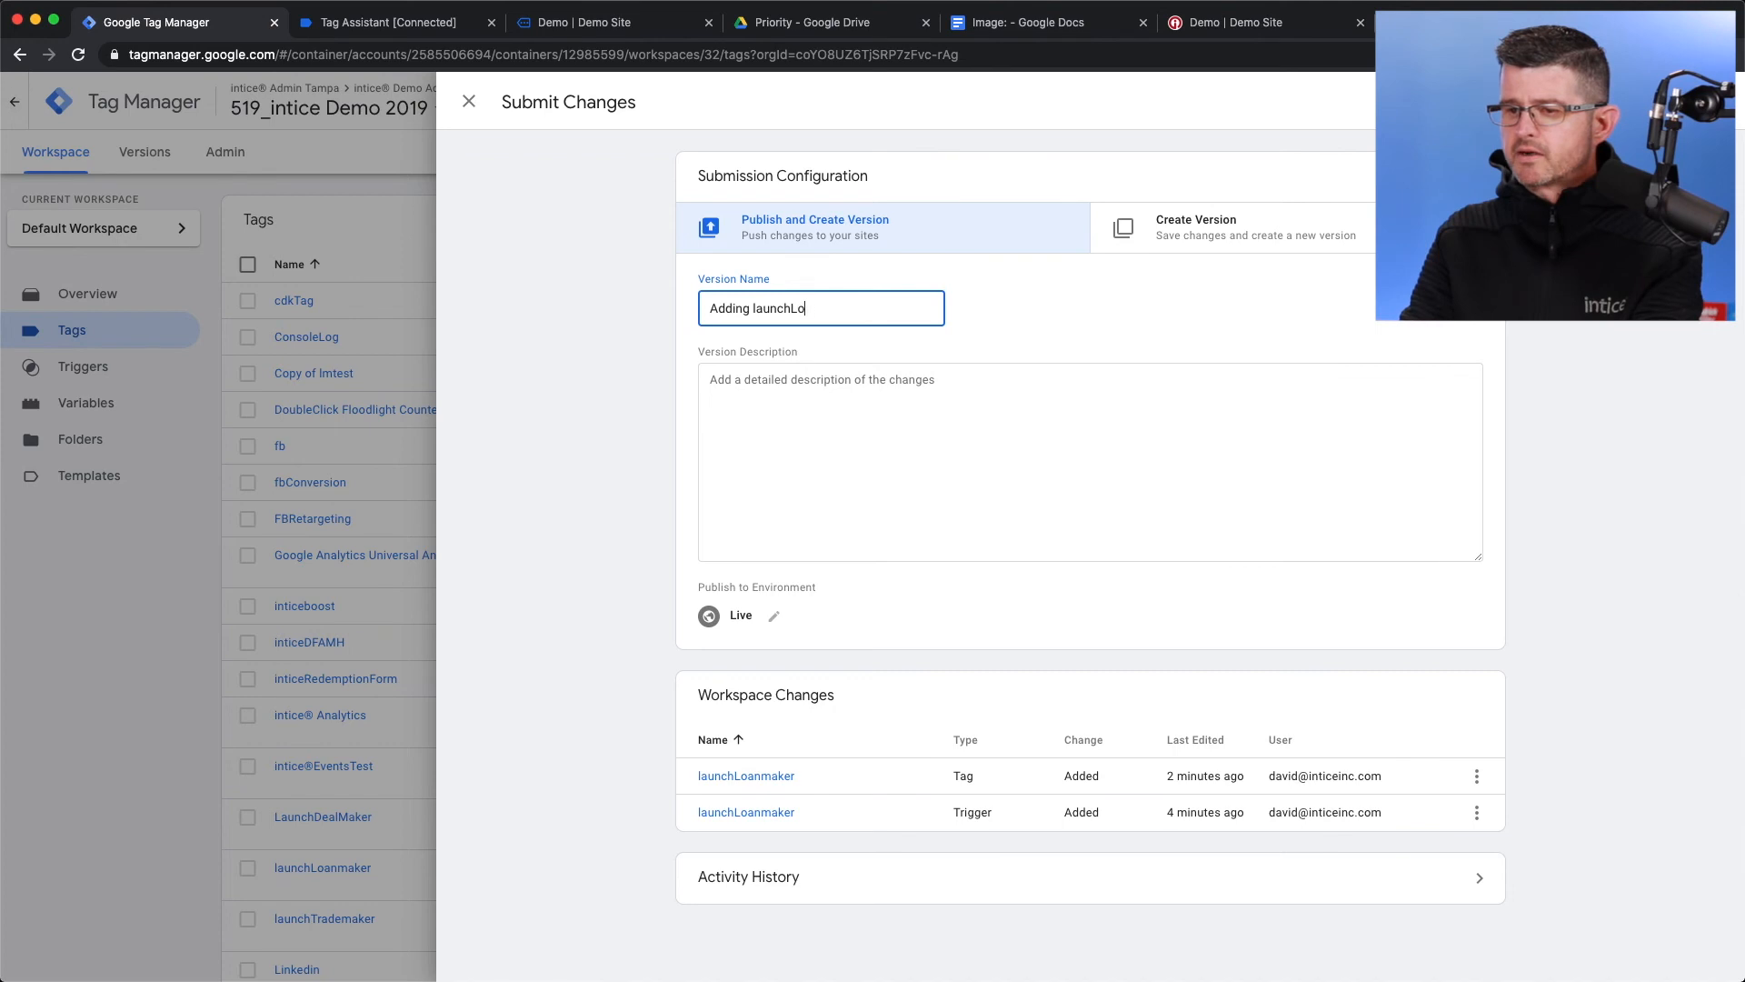
pyautogui.write('an')
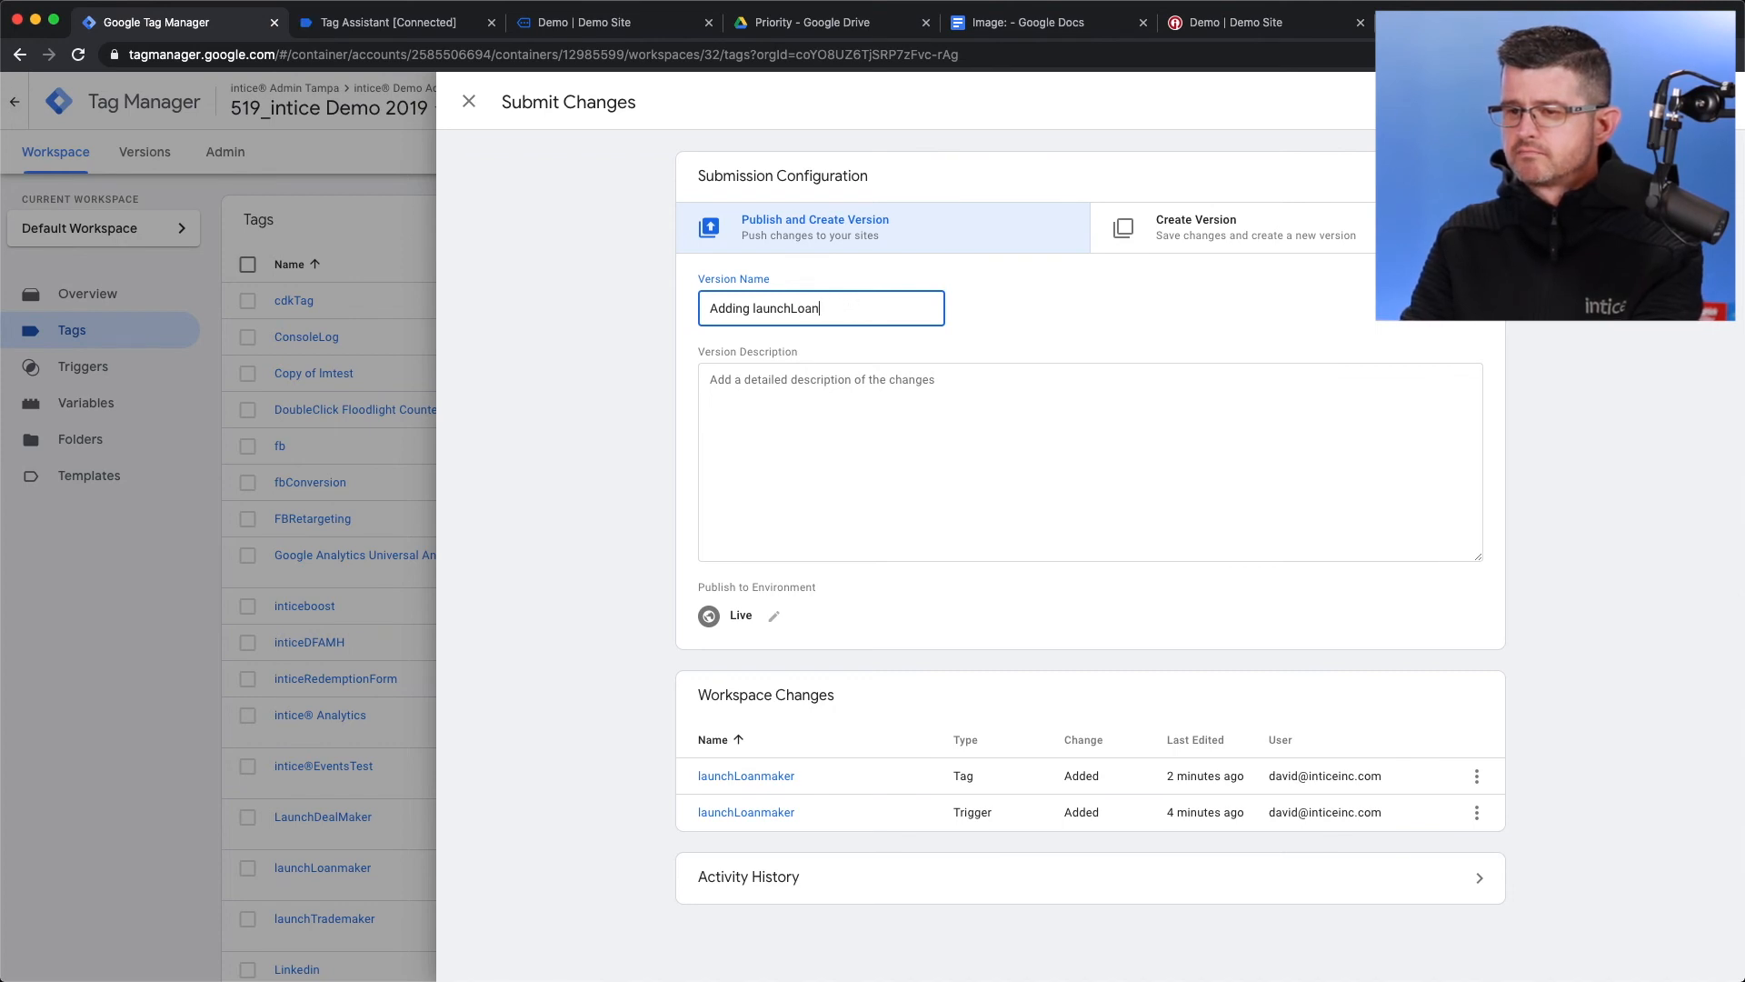
pyautogui.write('Maker')
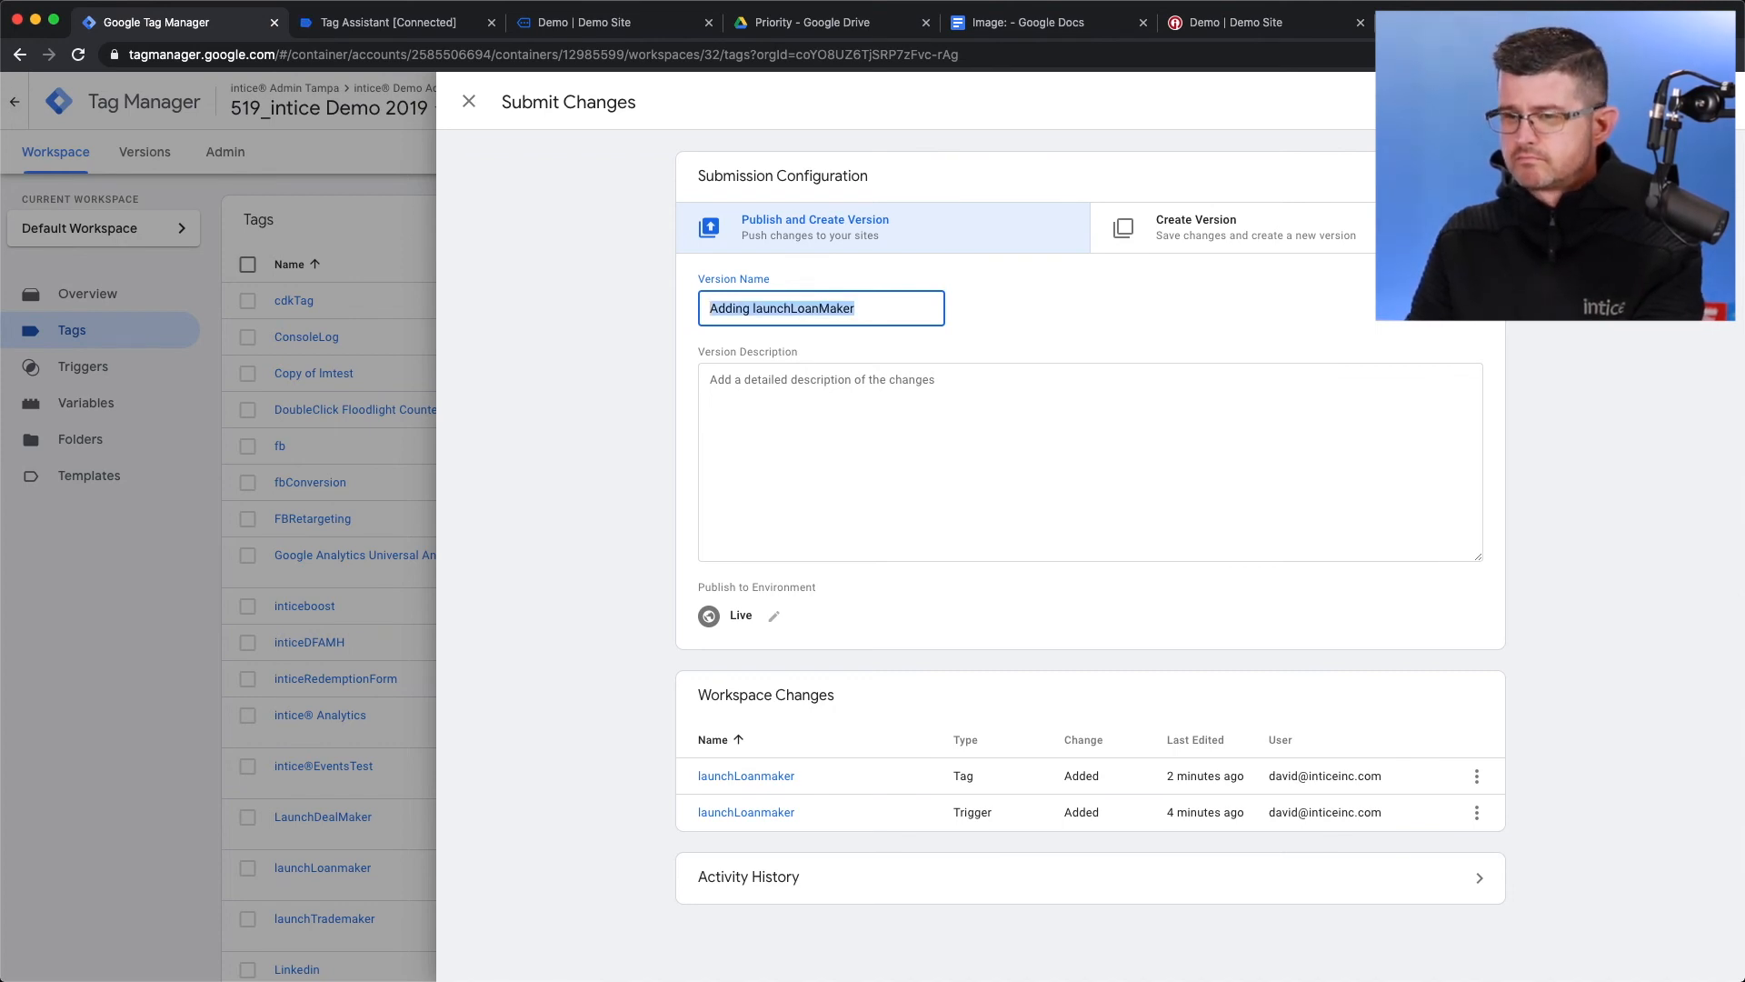
pyautogui.write('Adding launchLoanMaker')
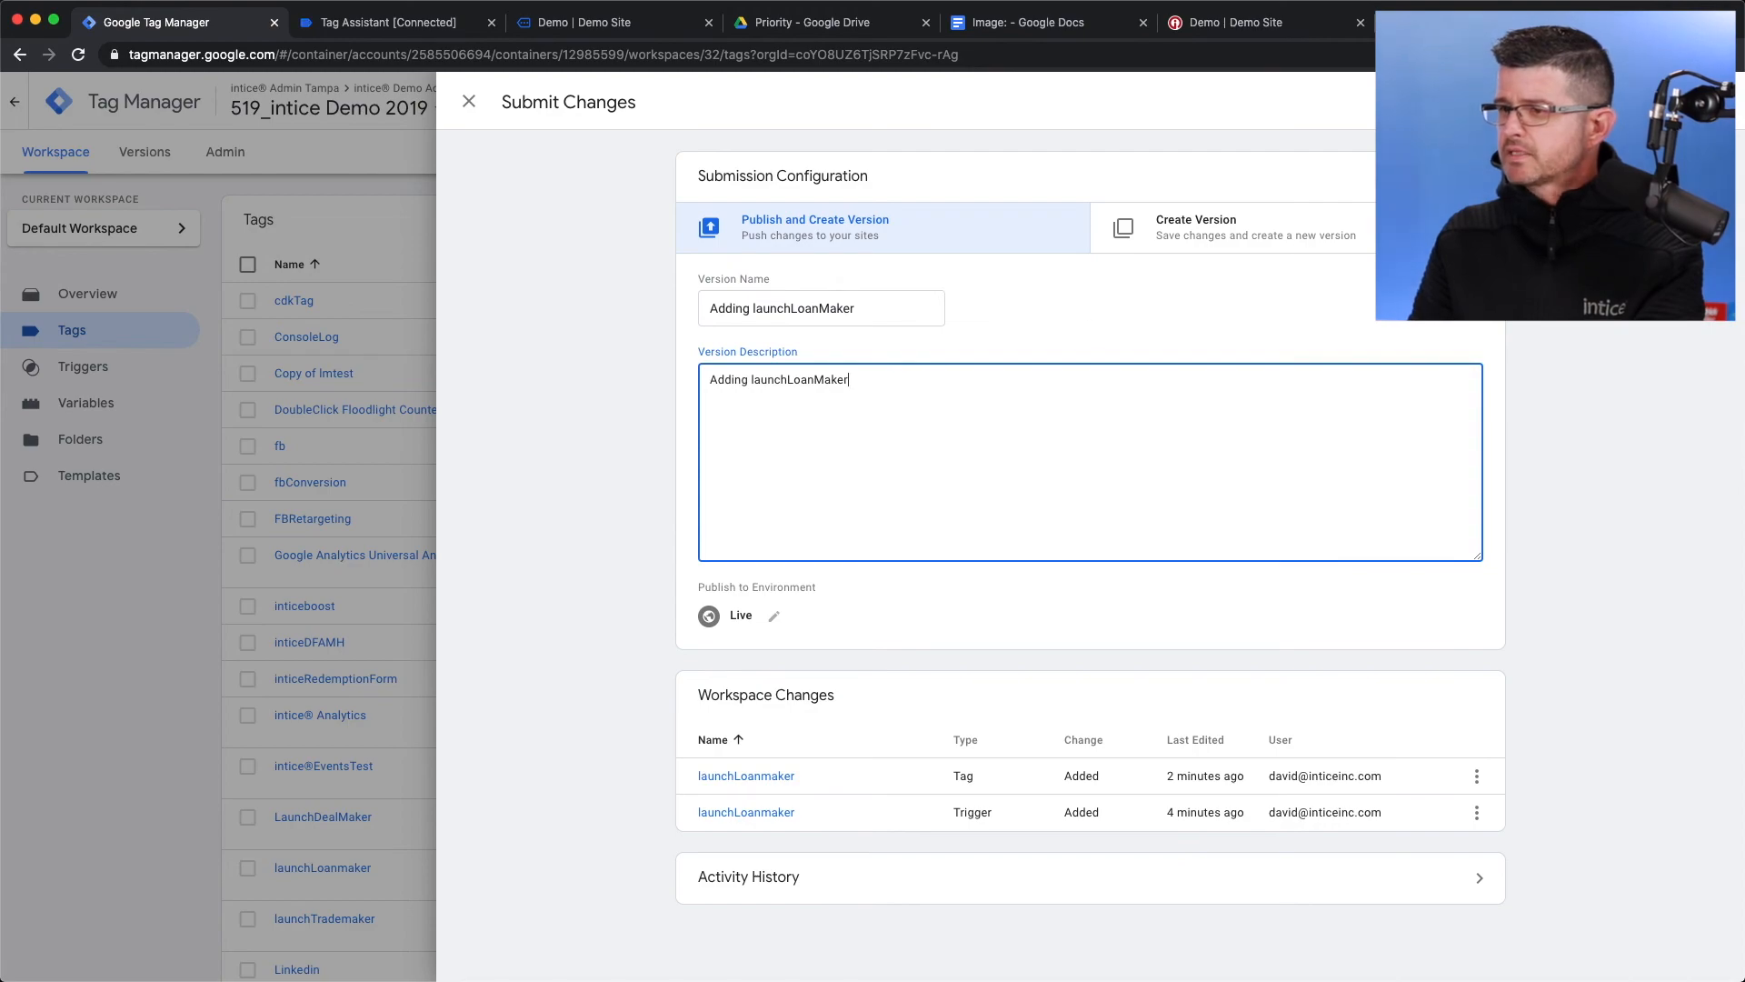